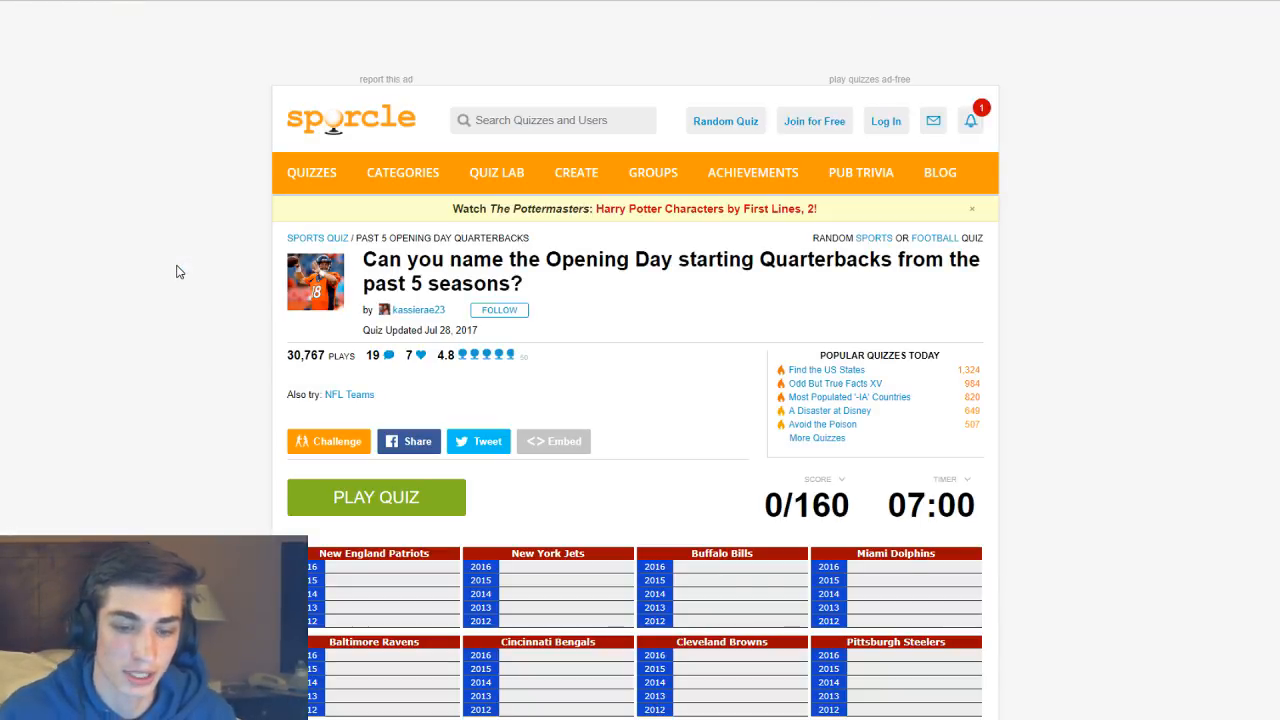
- Start the quiz and enter Tom Brady for the Patriots' 2012–2015 seasons
scroll("down", 3)
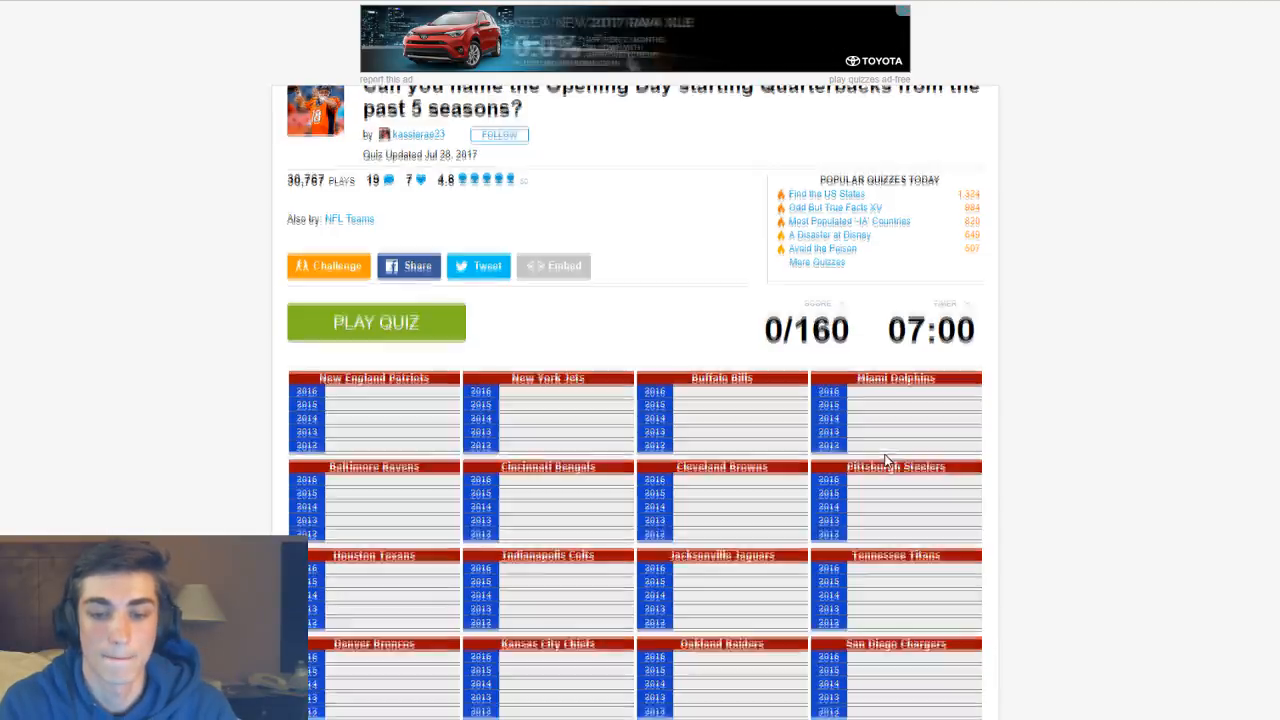
scroll("down", 3)
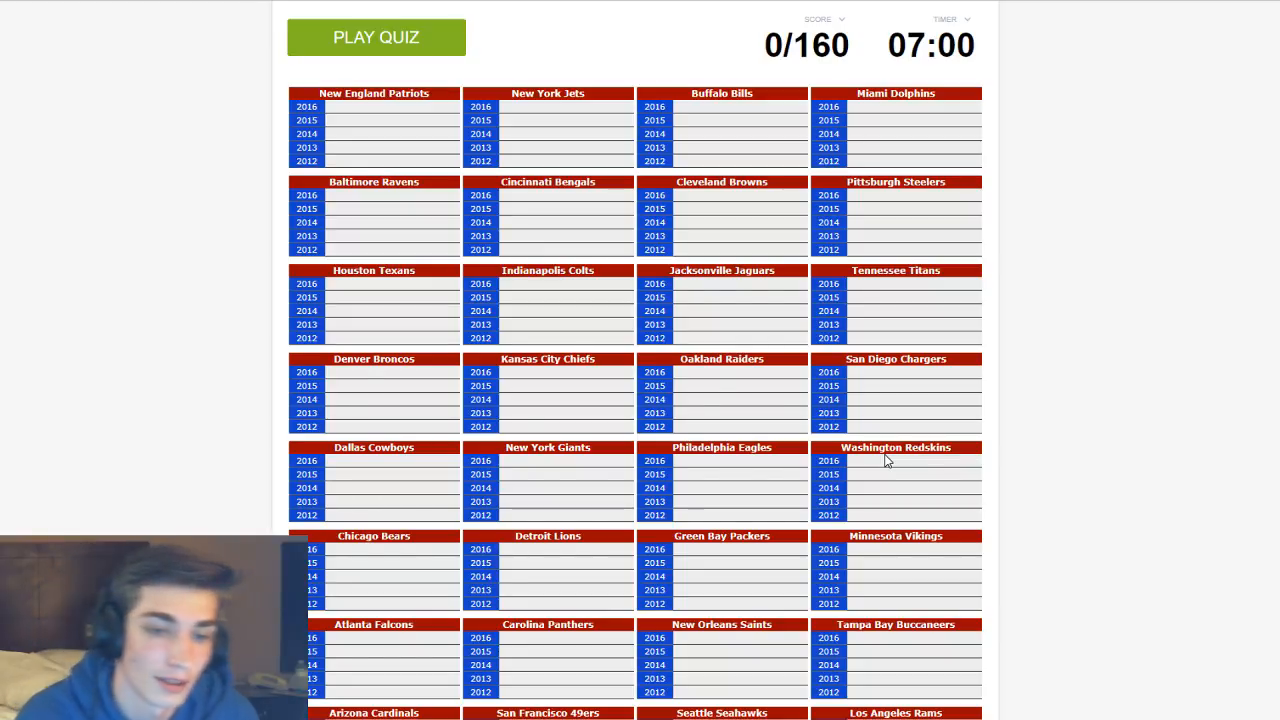
mouse_move(389, 68)
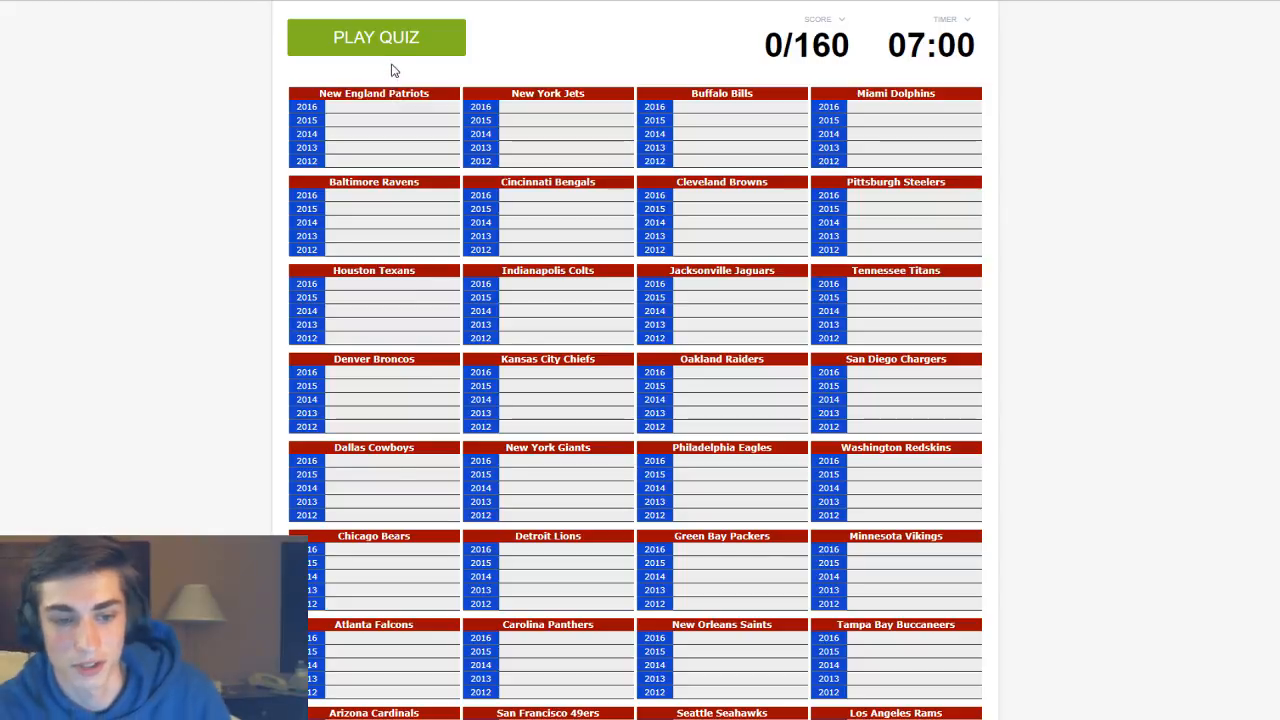
mouse_move(391, 51)
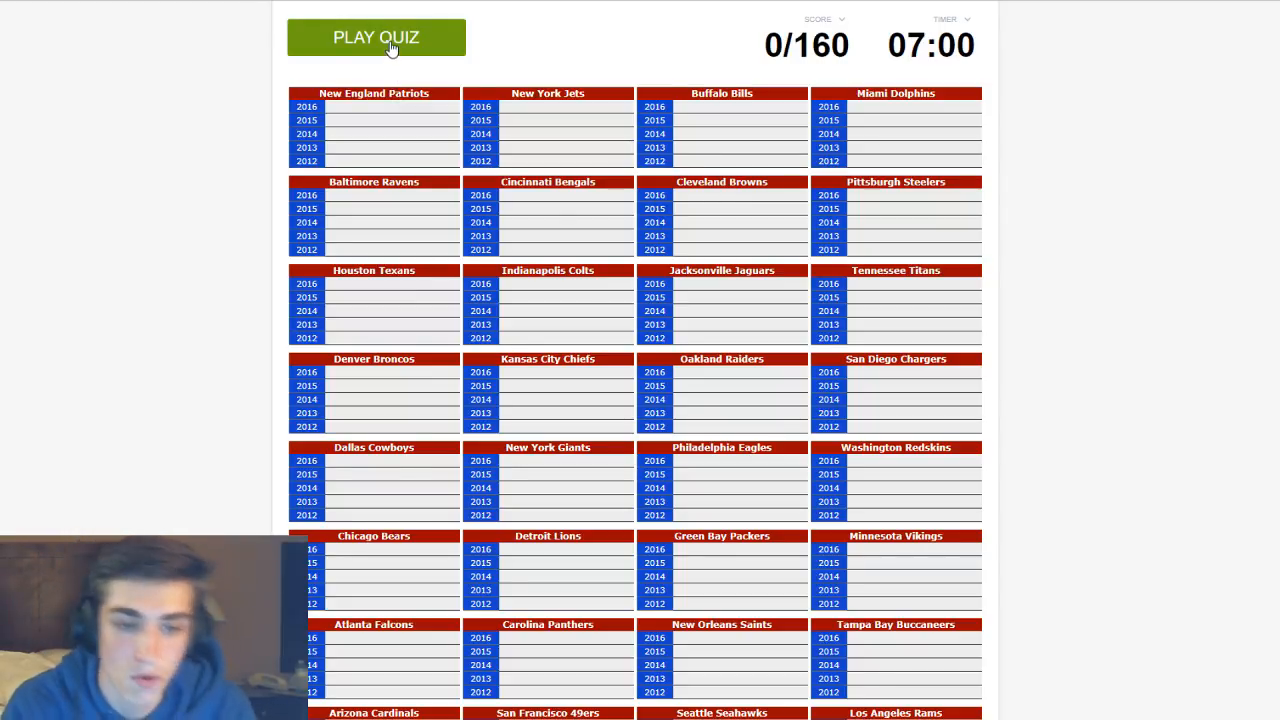
type("bra")
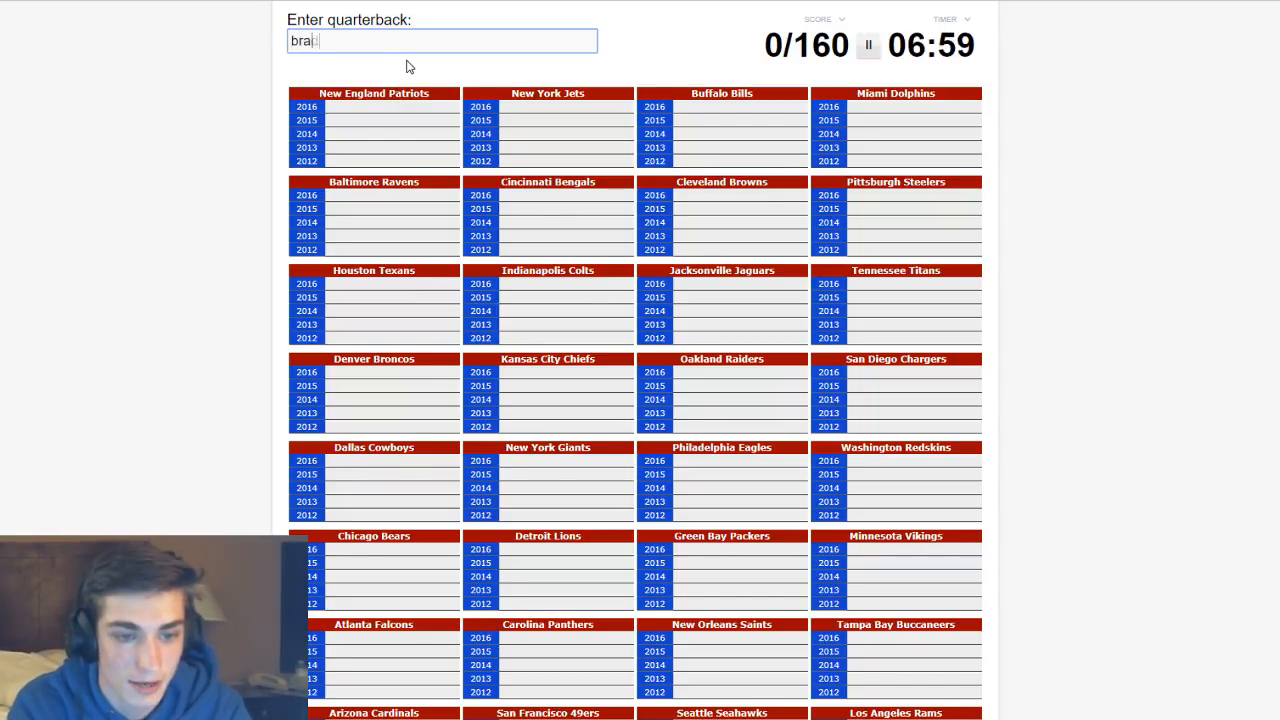
- Attempt Jimmy Garoppolo for the Patriots' 2016 season, clearing misspelled tries
type("garropl")
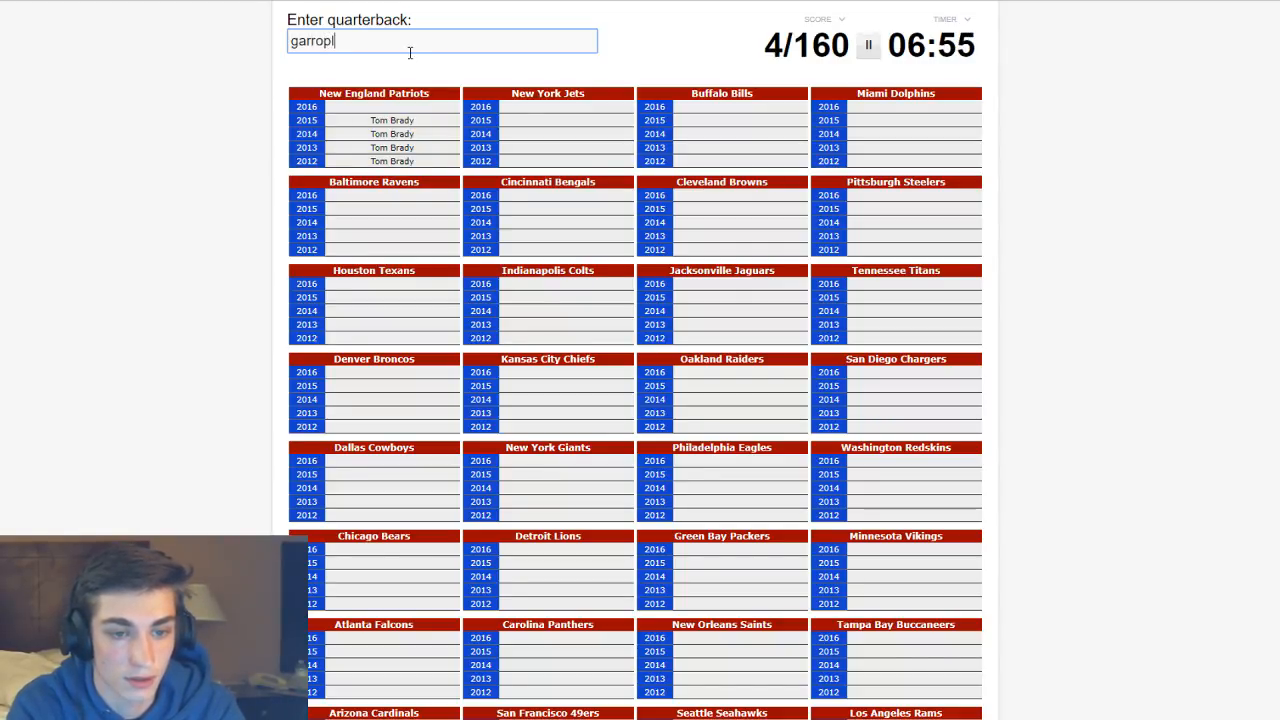
key("BackSpace")
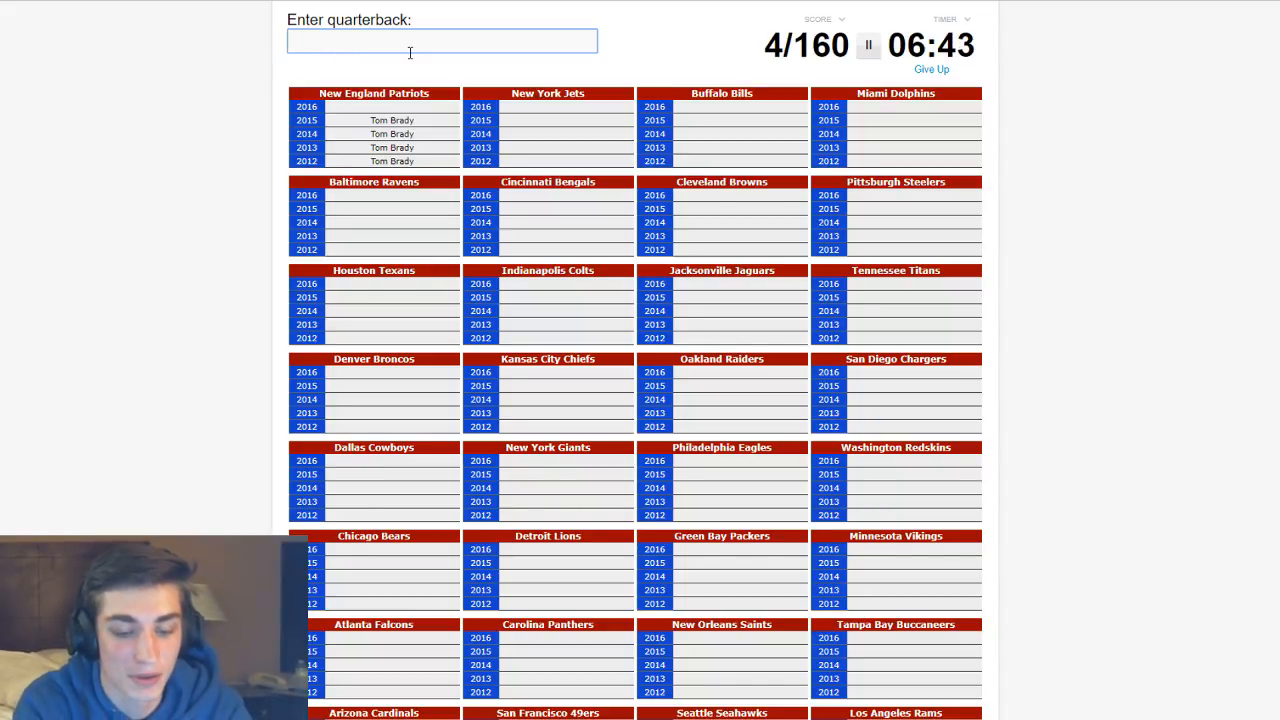
type("jimmy grapp")
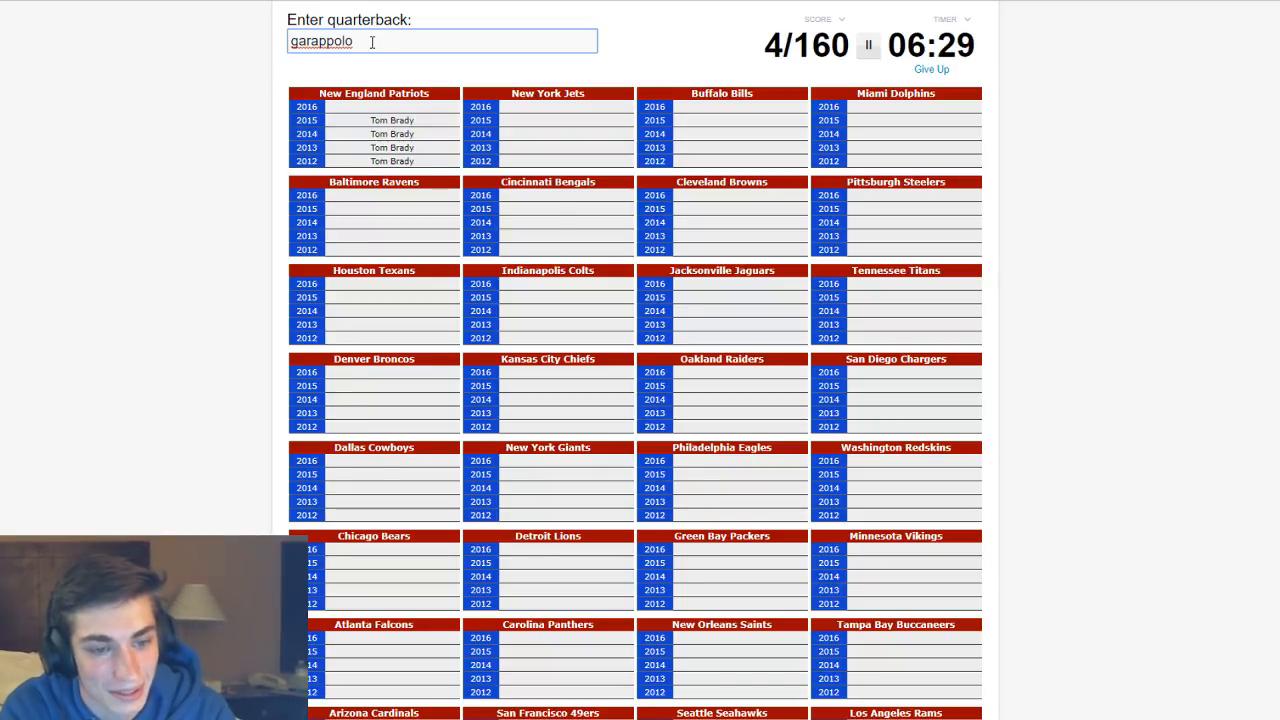
key("Backspace")
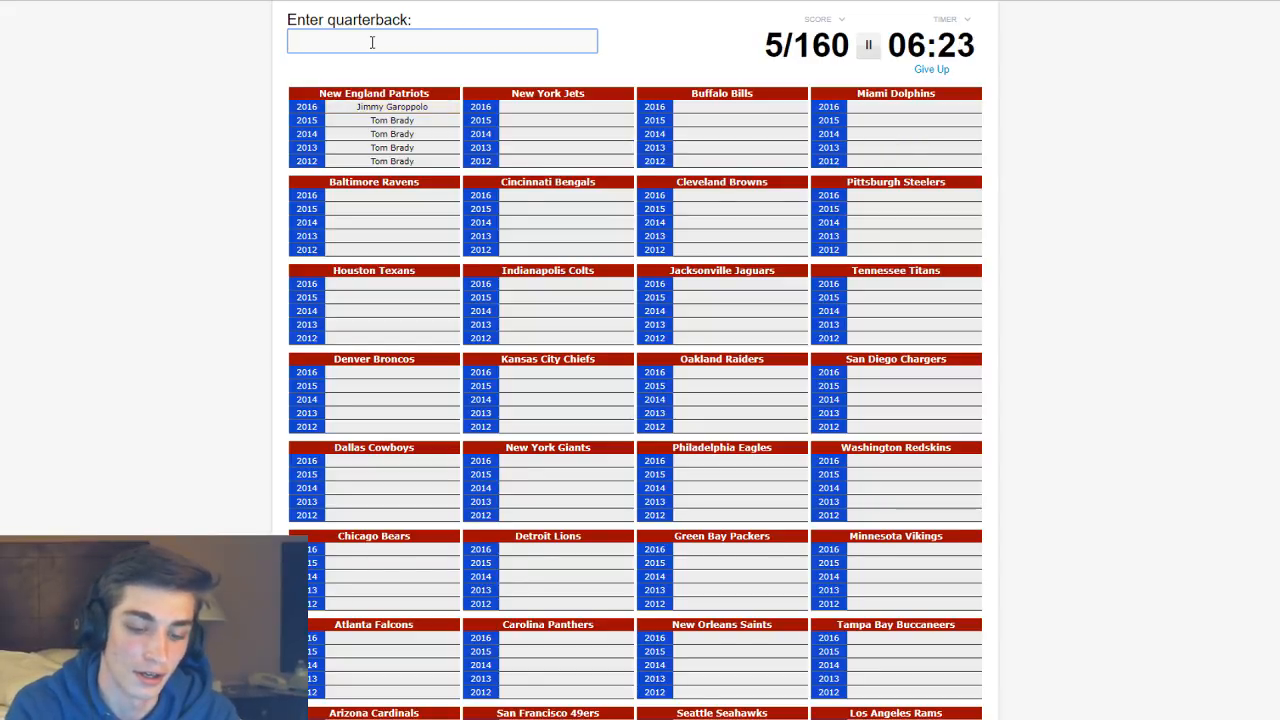
- Enter Fitzpatrick, Sanchez and Smith for the Jets, Bills and Chiefs columns
type("fitzpatr")
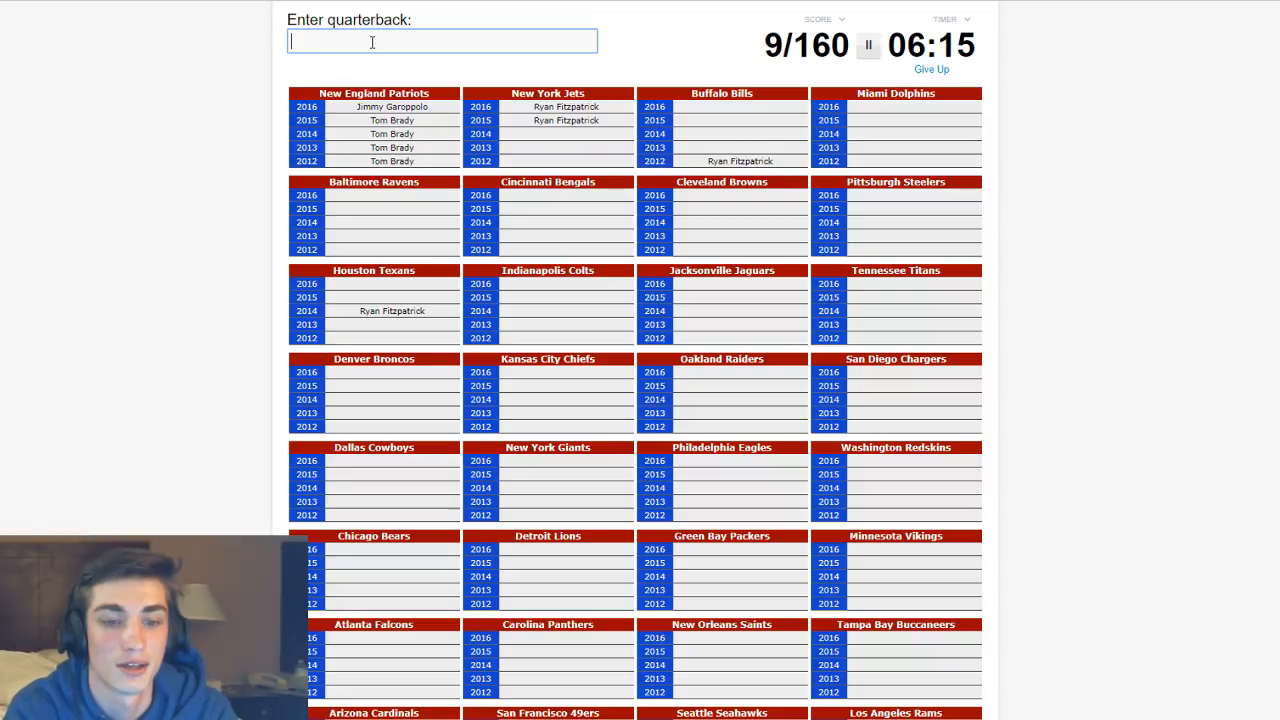
type("s")
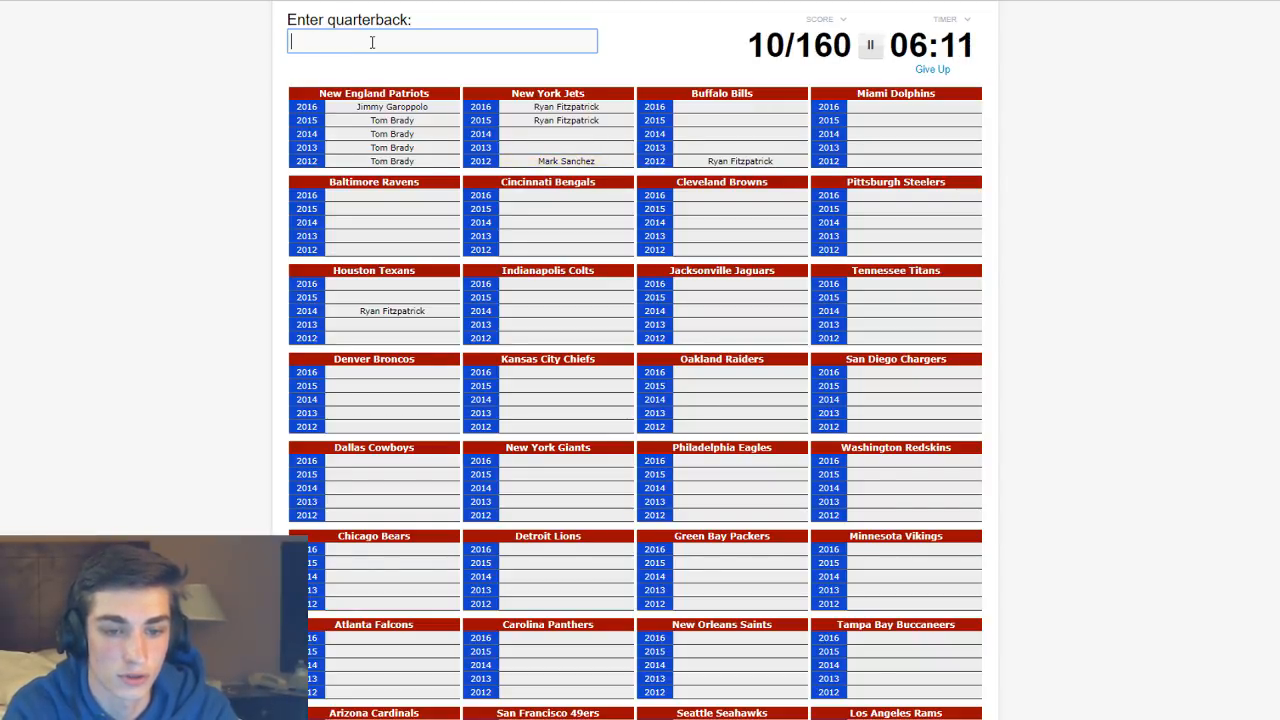
type("pet")
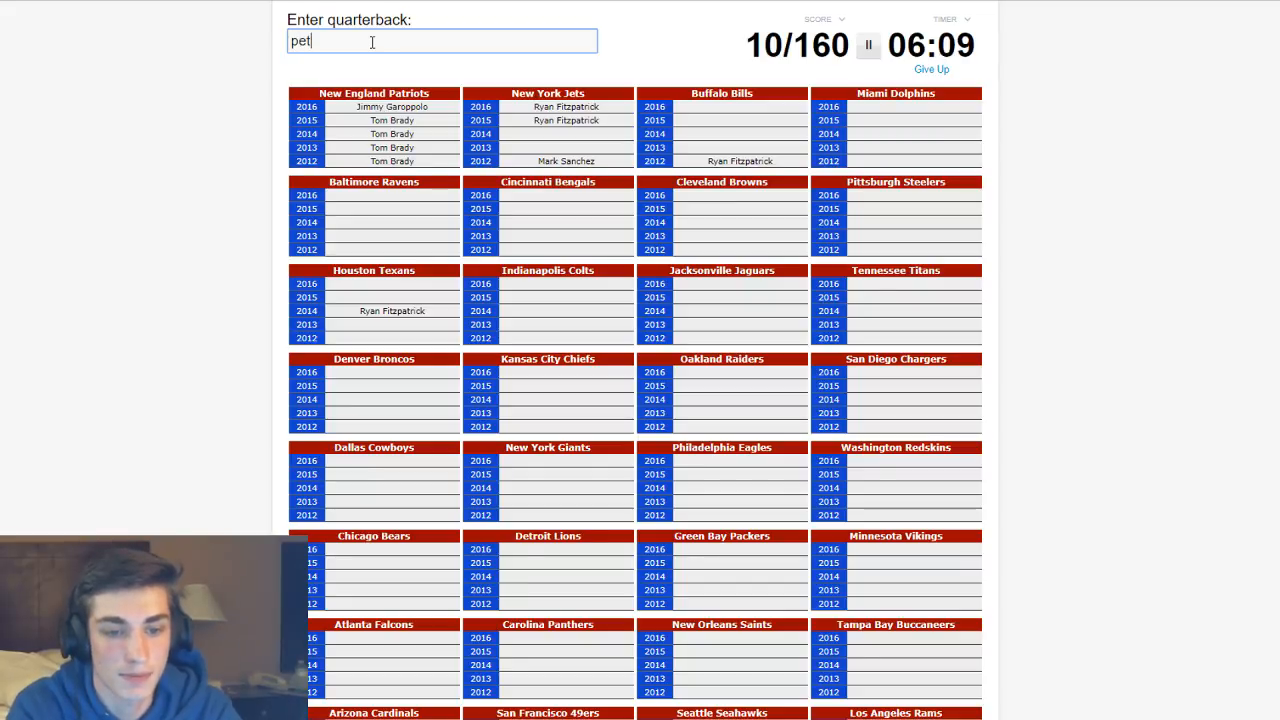
key("ctrl+a")
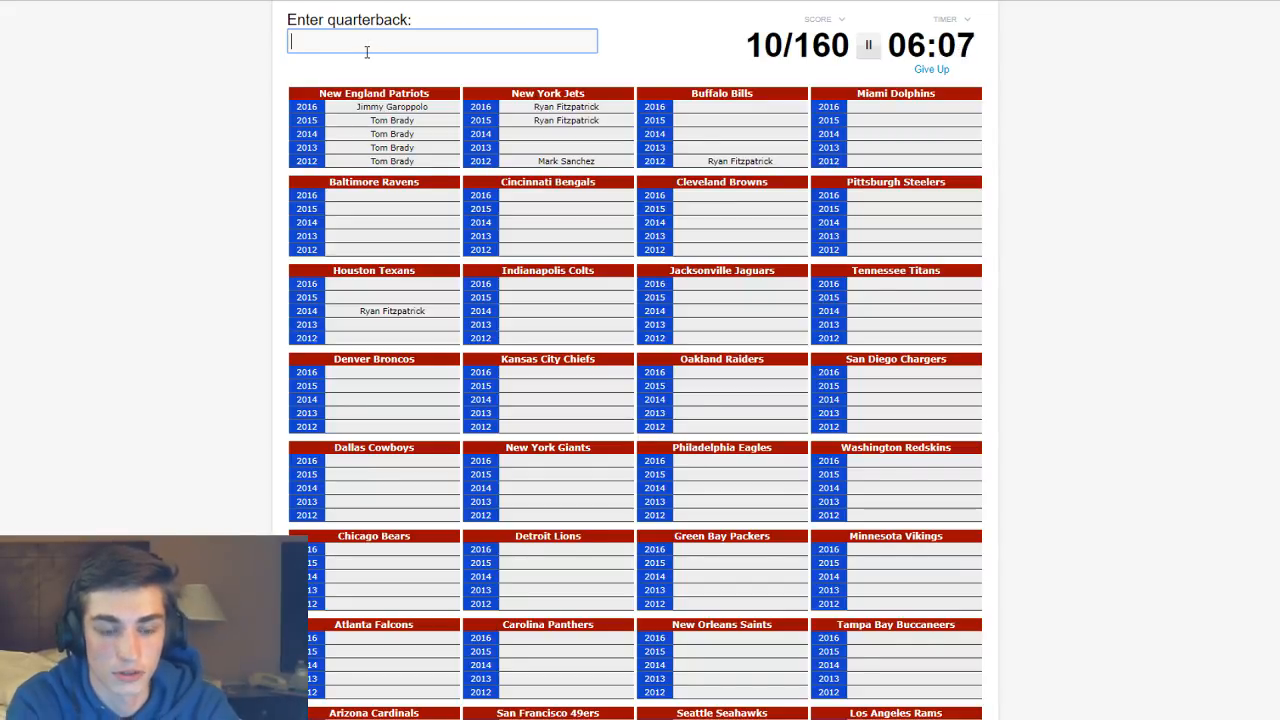
type("smit")
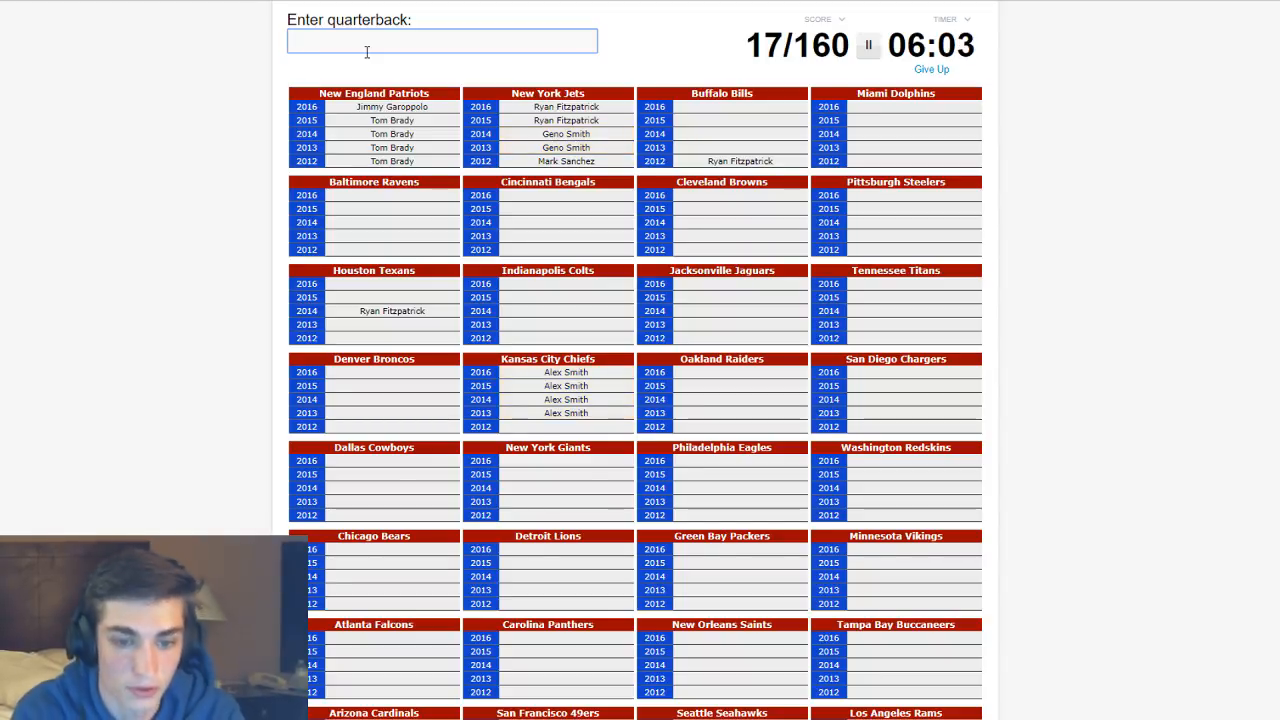
- Enter Tyrod Taylor, E.J. Manuel, Ryan Tannehill and Flacco for the Bills, Dolphins and Ravens
type("ta")
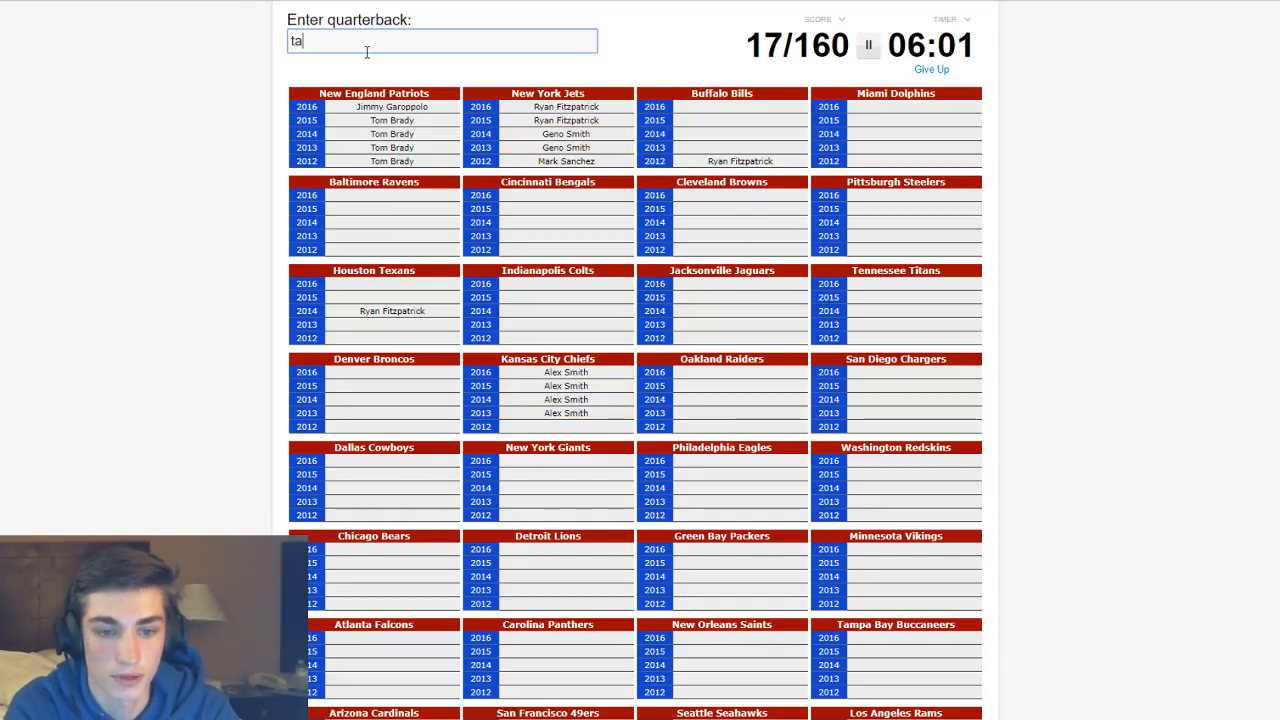
type("tyrod taylor")
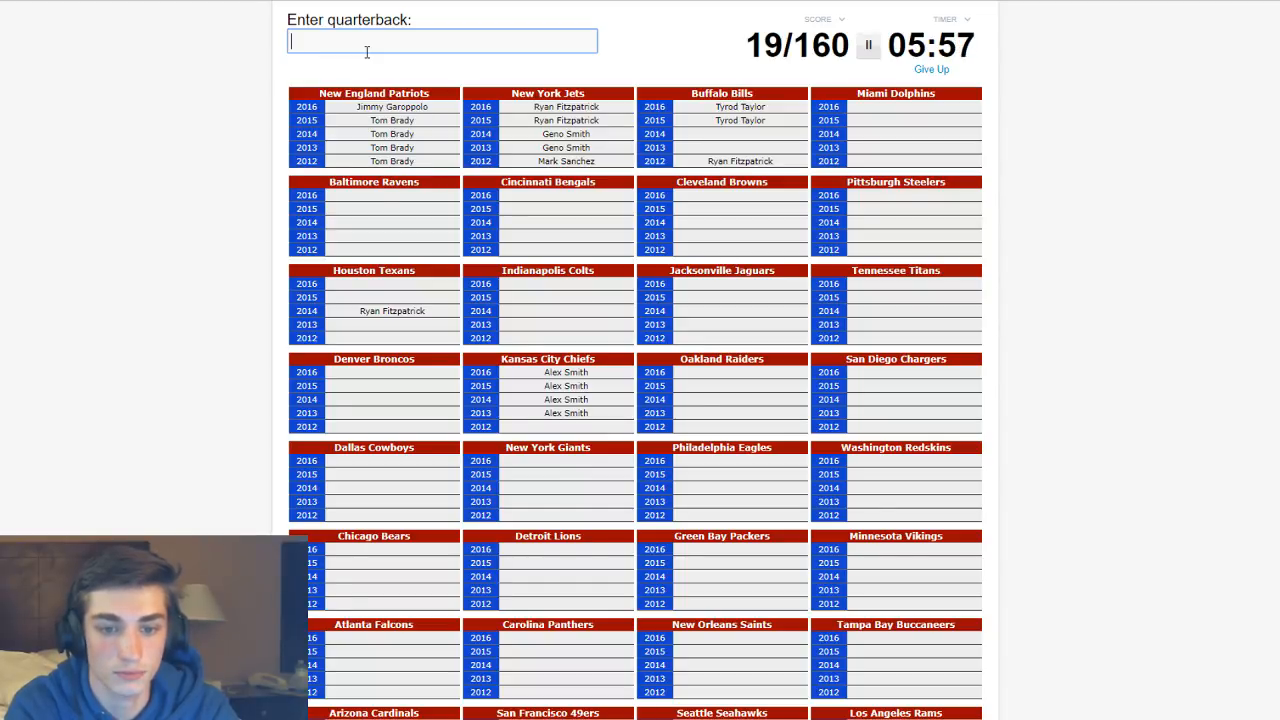
type("E.J. Manuel")
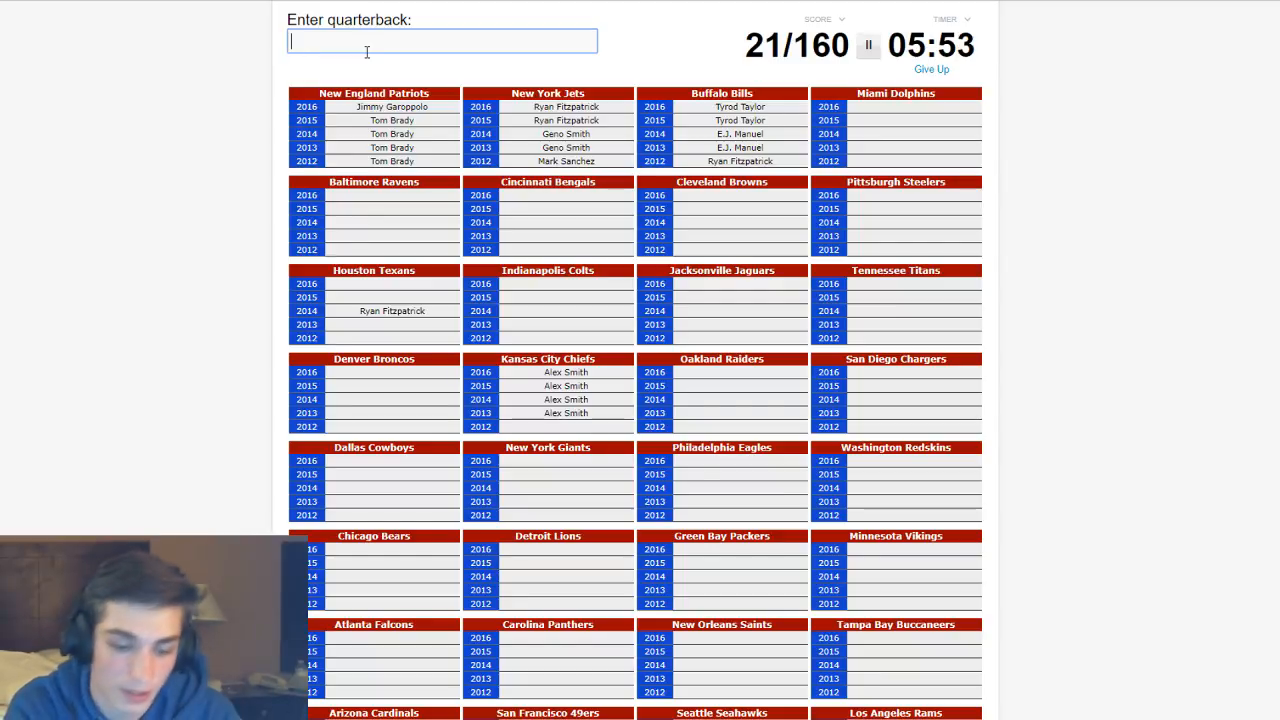
type("Ryan Tannehill")
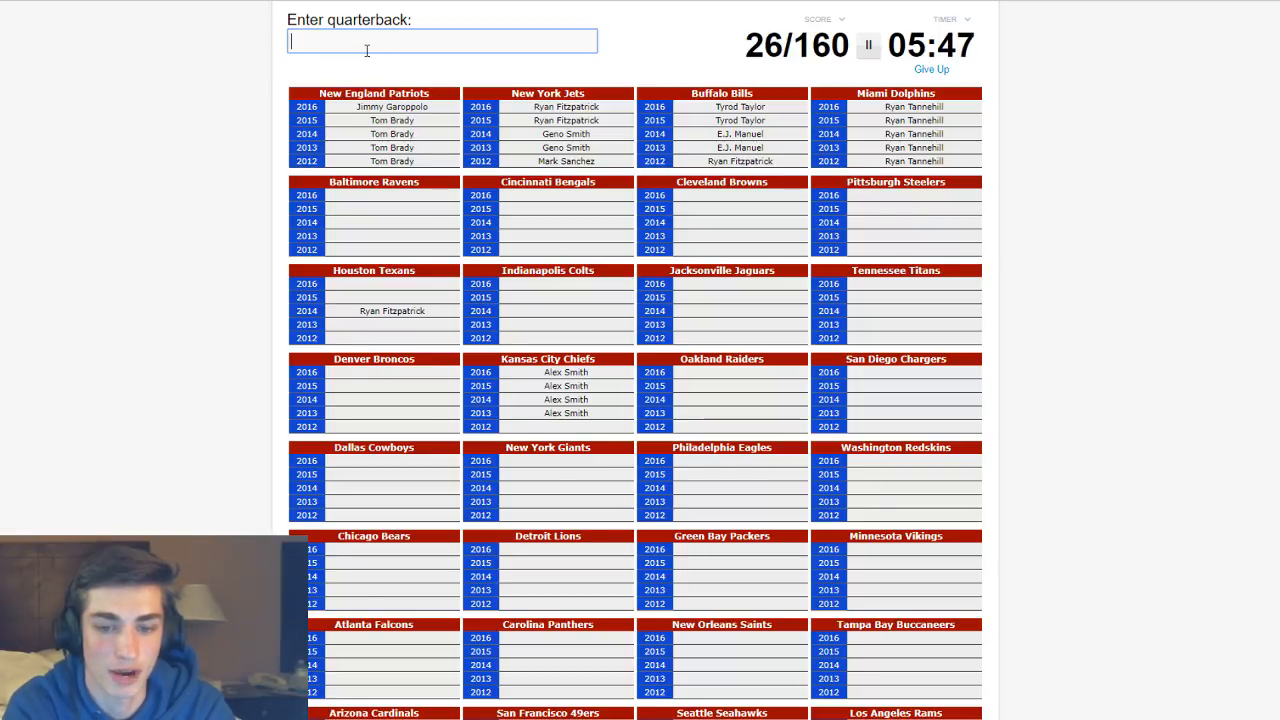
type("flacc")
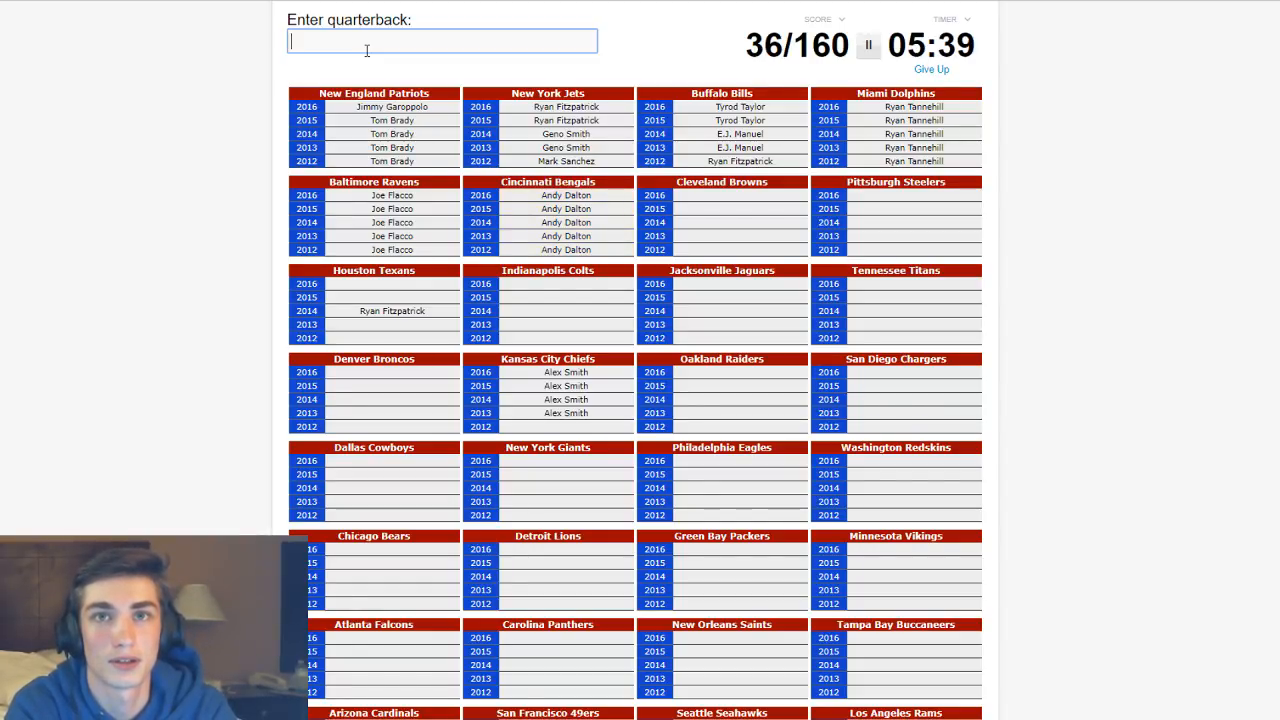
- Try Kessler, Manziel and Campbell, then enter Roethlisberger for the Steelers column, reaching 43/160
type("k")
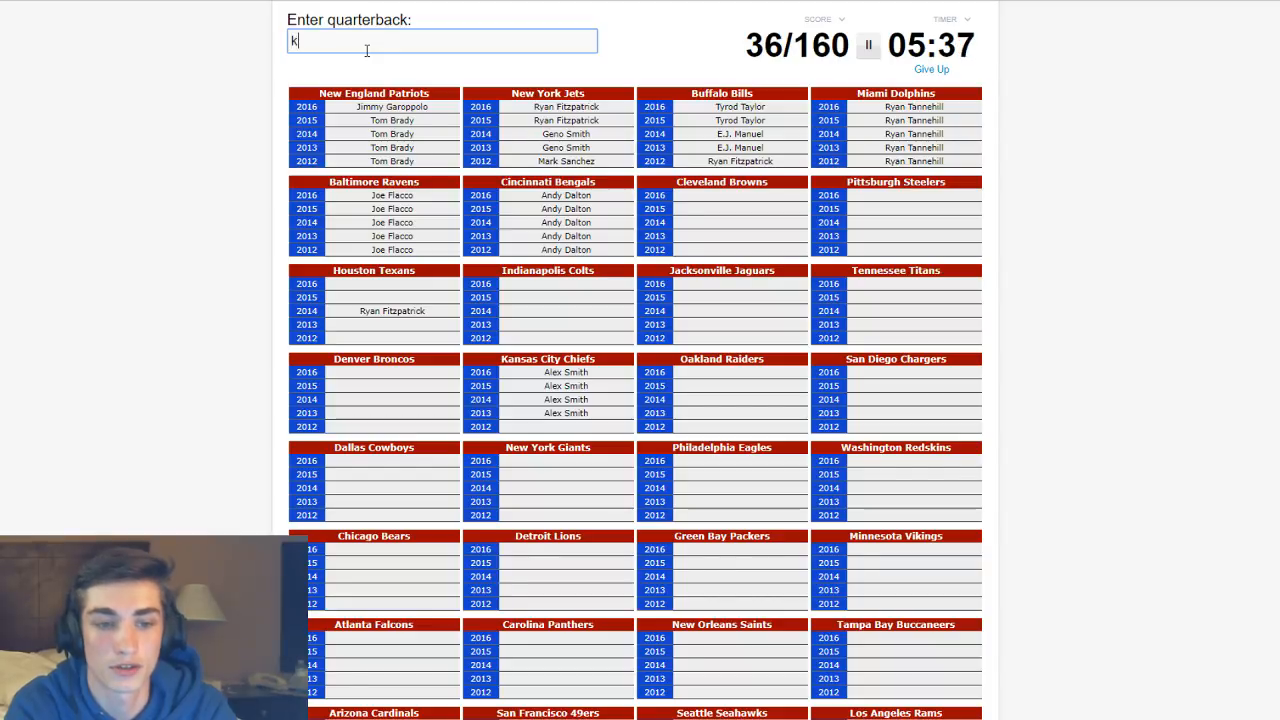
type("essler")
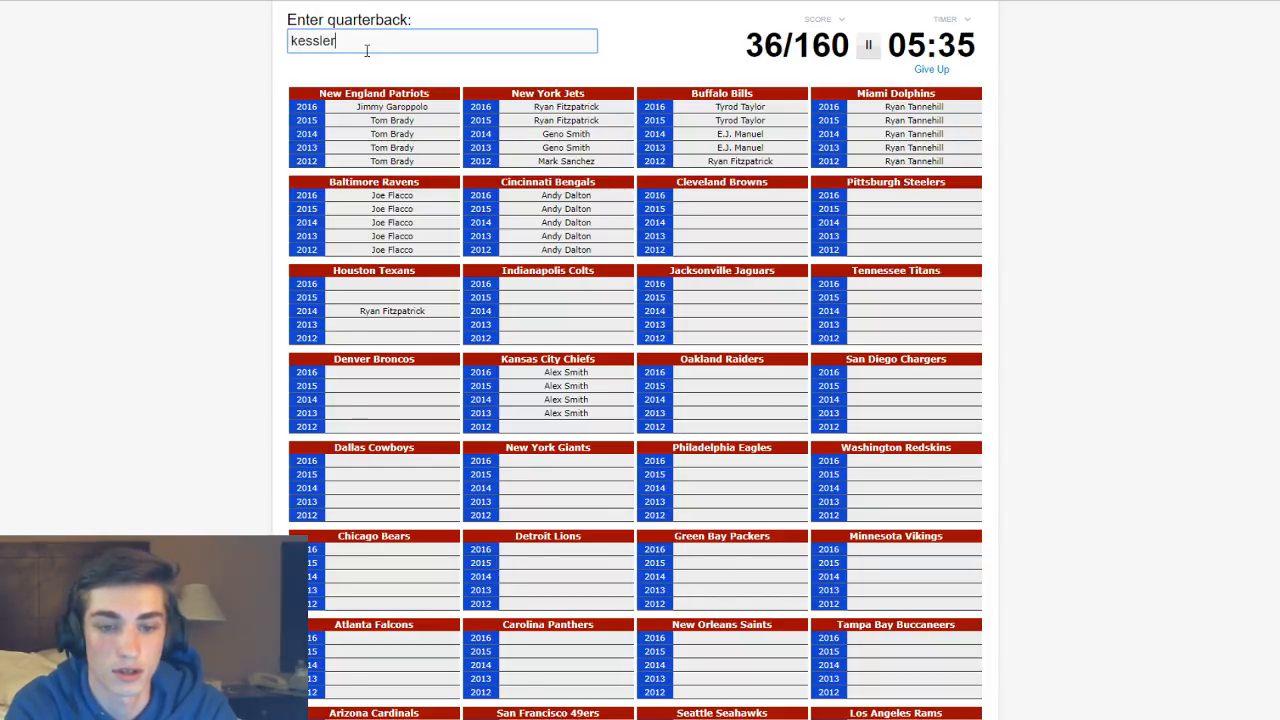
type("manzi")
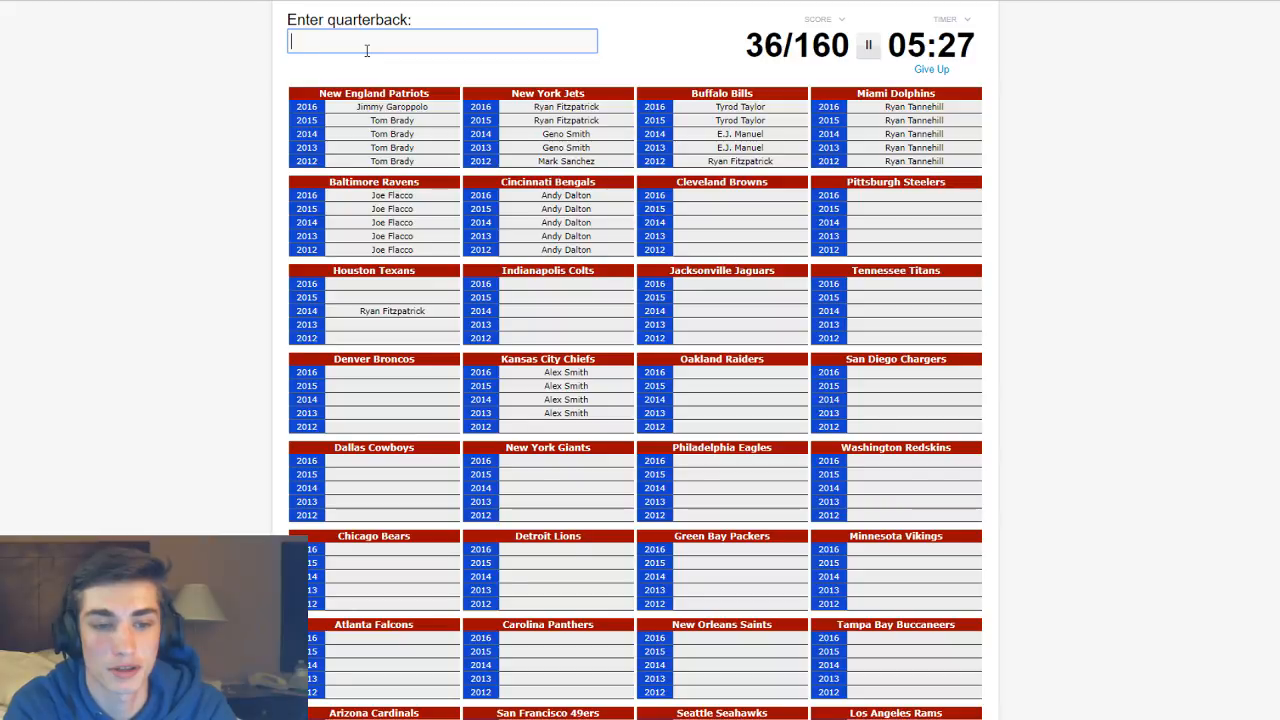
type("campbell")
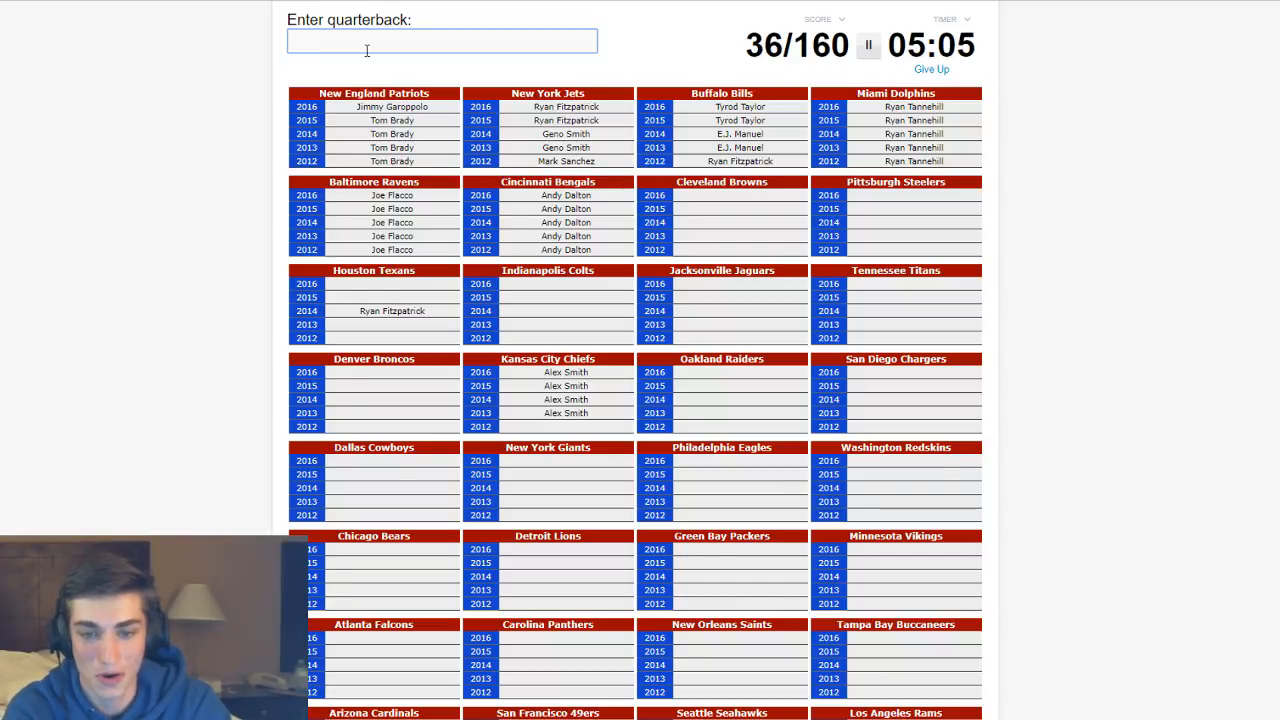
type("roethlisberg")
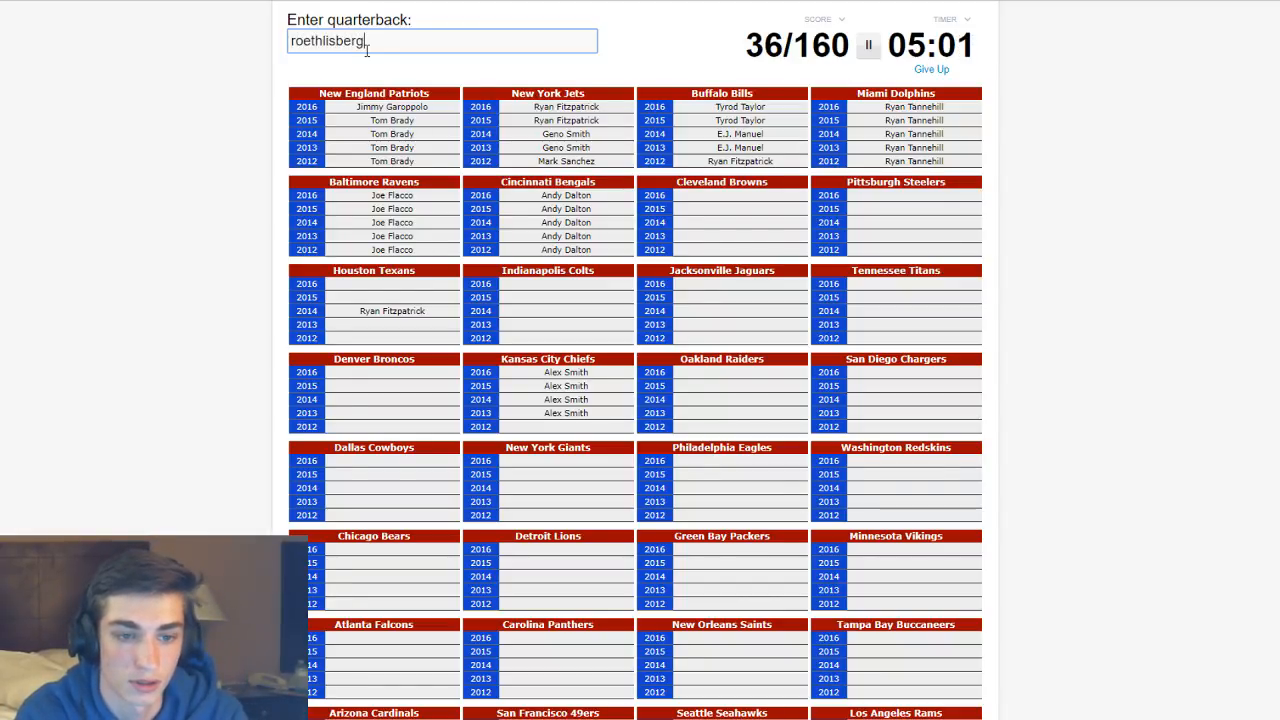
key("Enter")
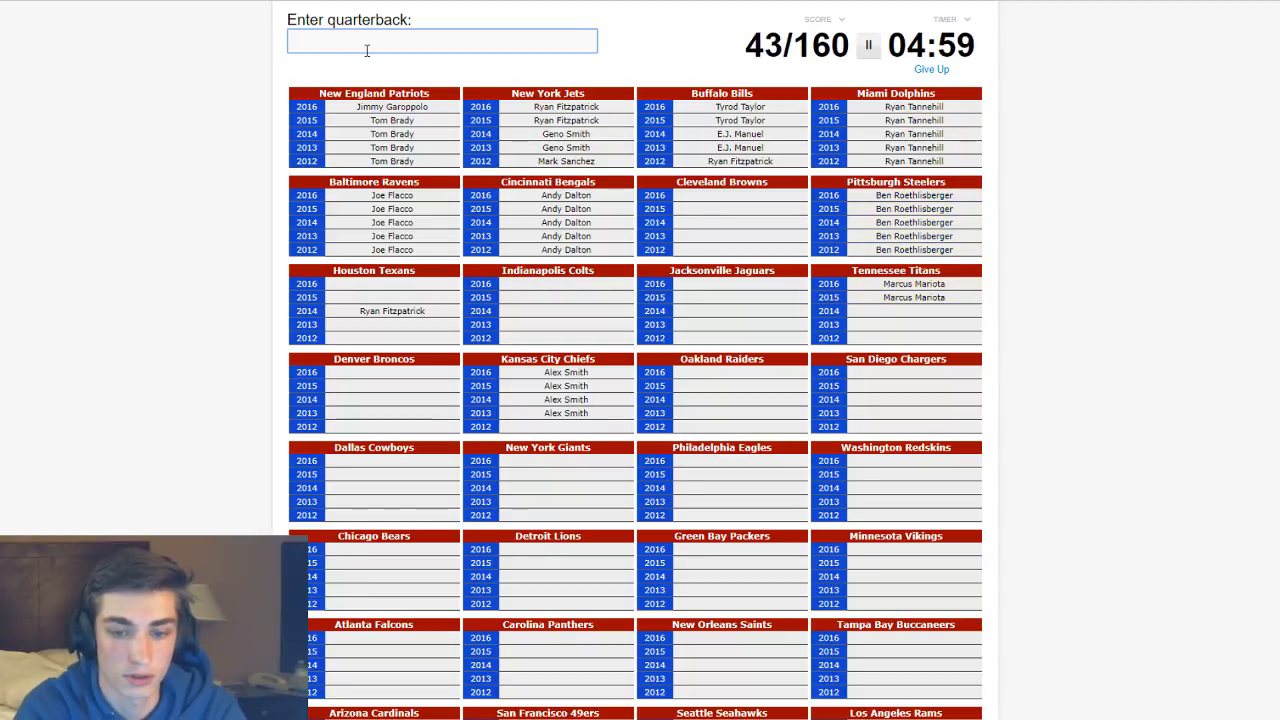
- Enter Chad Henne and Bortles for the Jaguars and Siemian for the Broncos
type("Chad Henne")
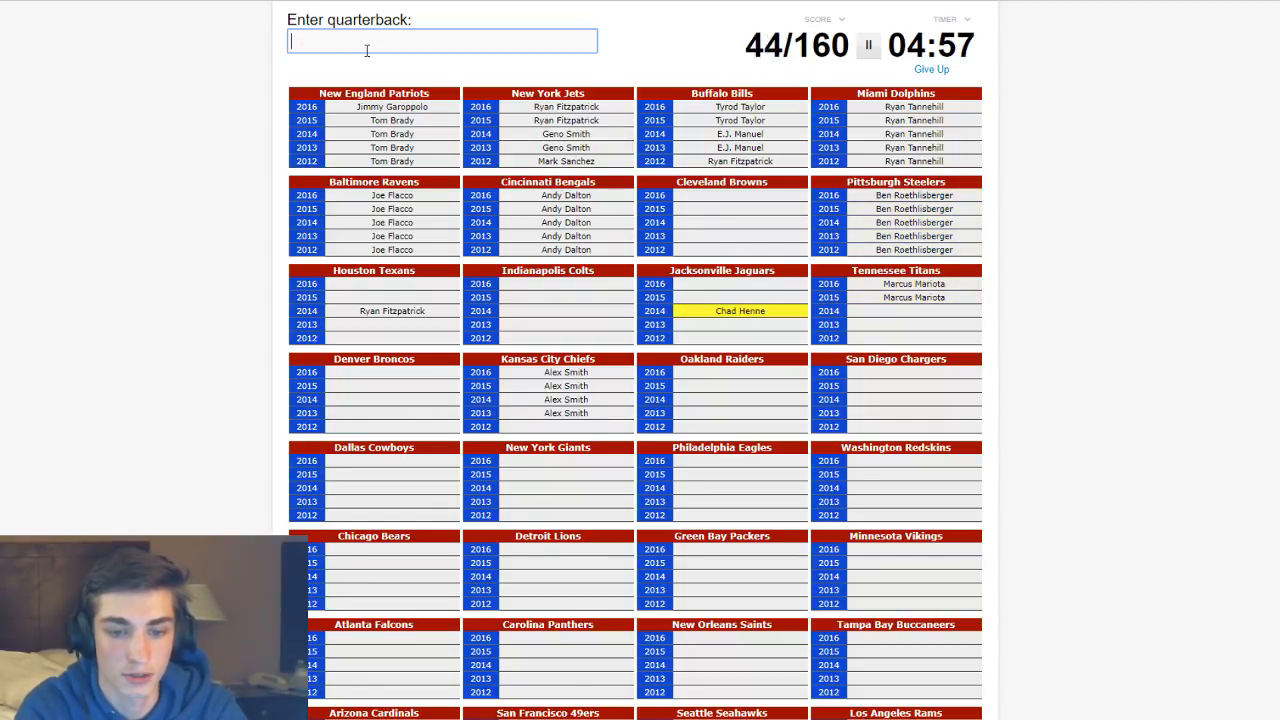
type("bortles")
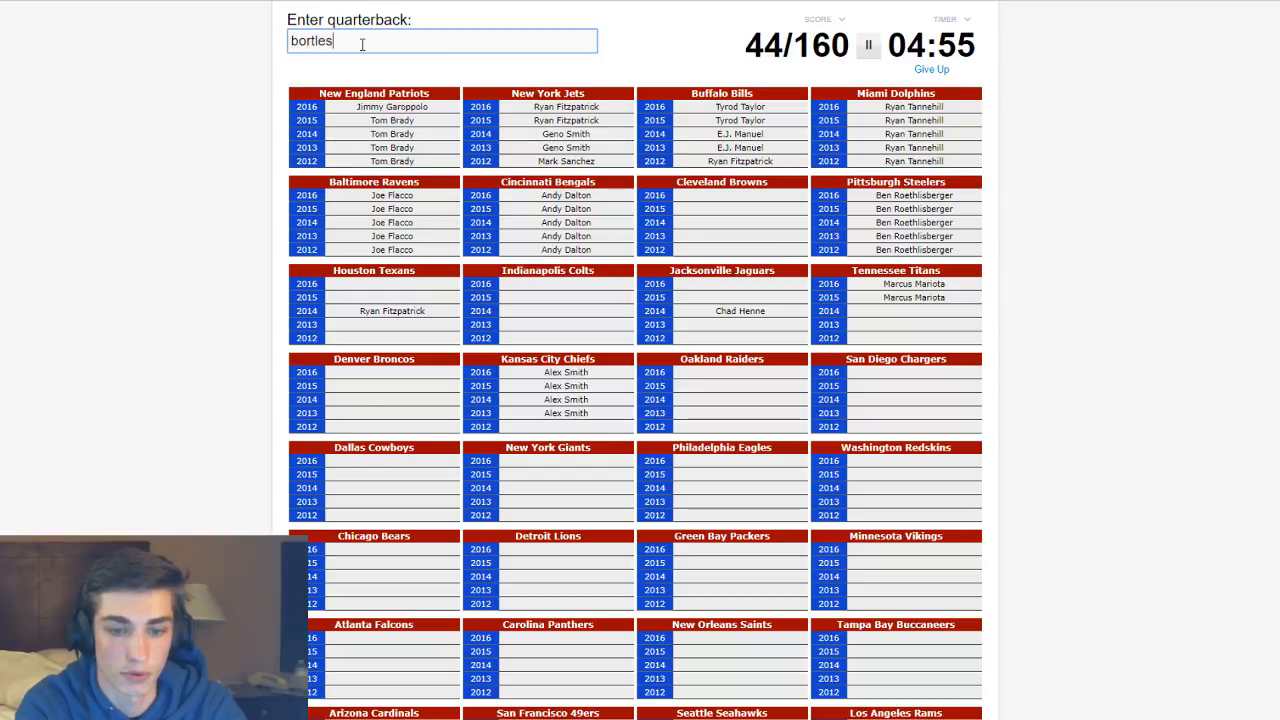
key("Enter")
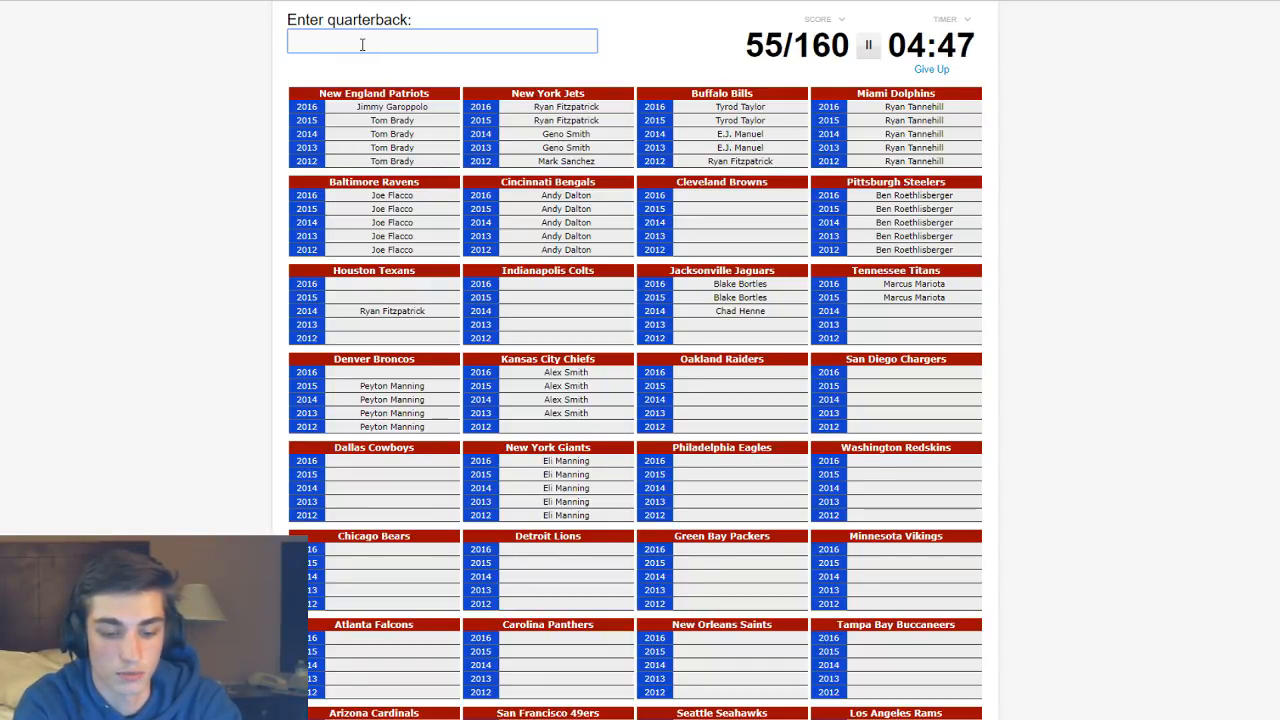
type("siemi")
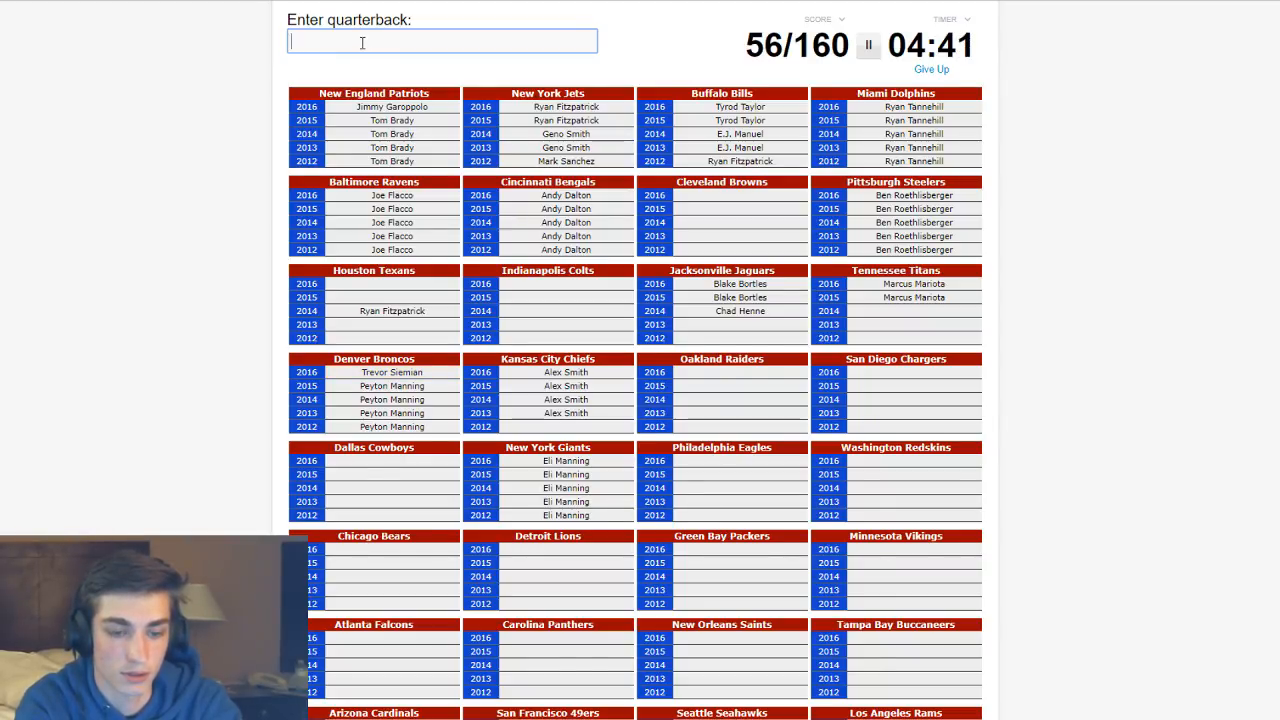
- Enter Schaub, Matt Ryan and Osweiler for the Texans and Falcons, reaching 64/160
type("sch")
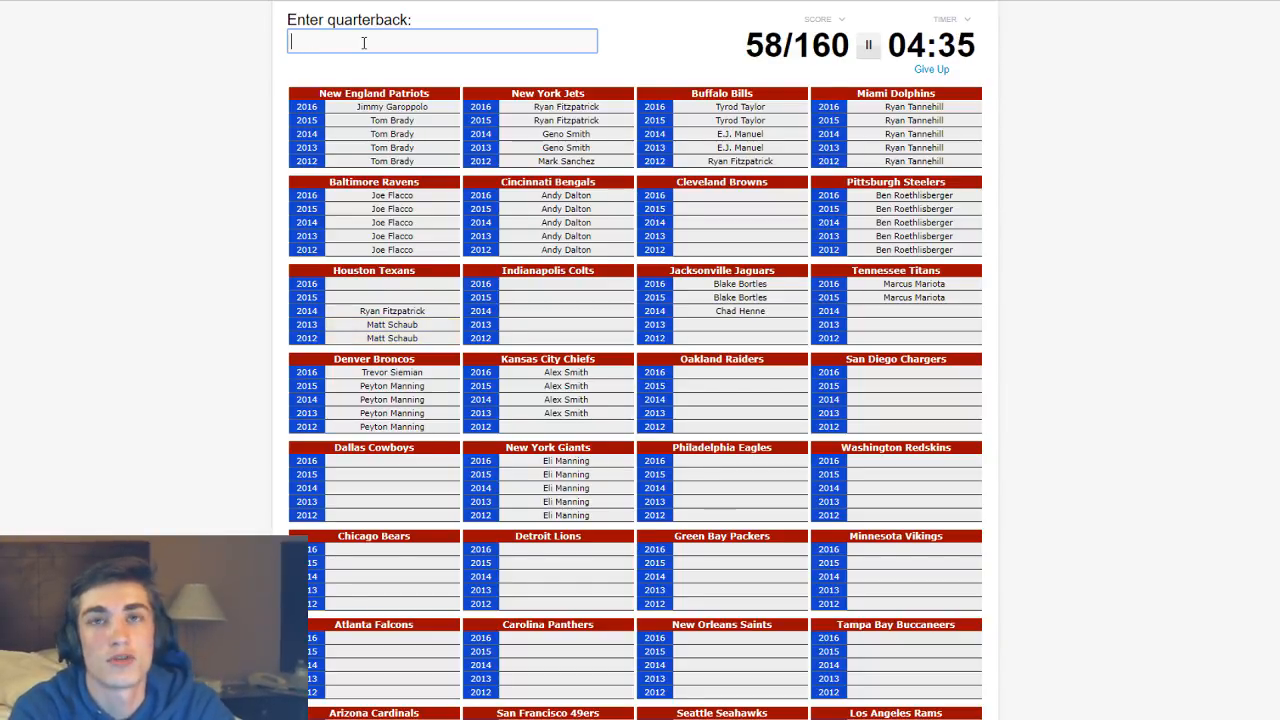
type("rya")
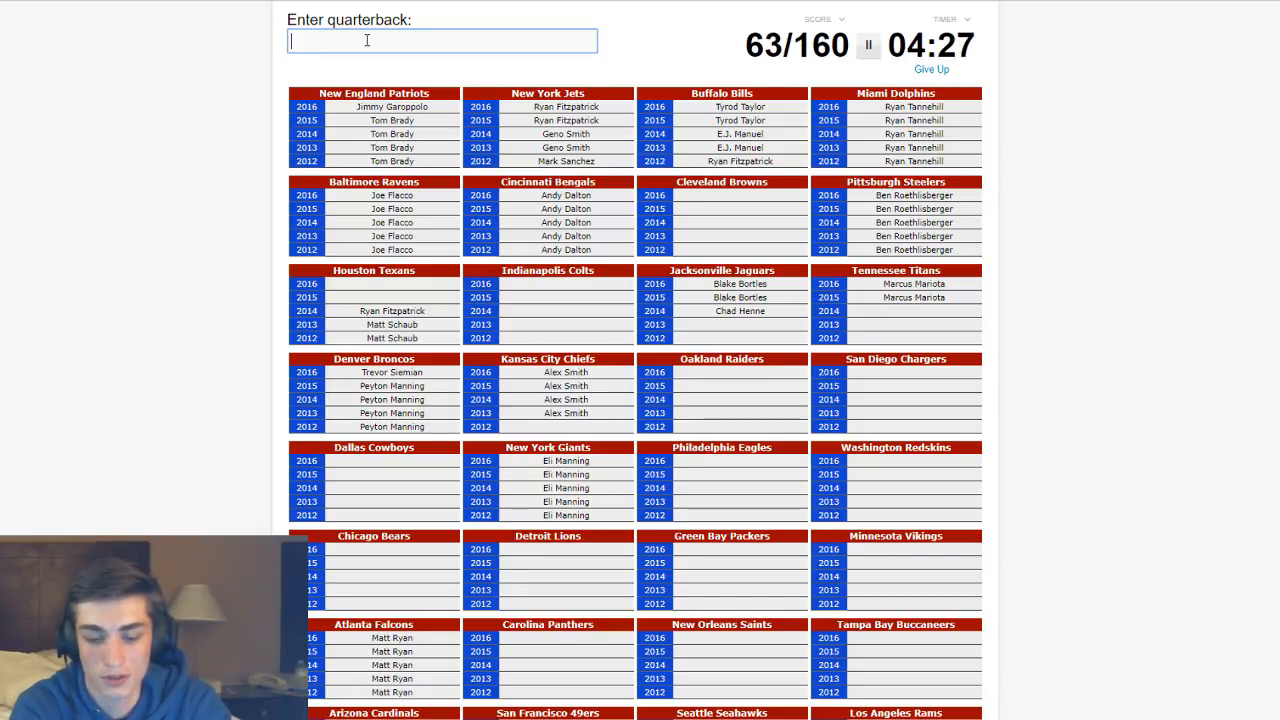
type("o")
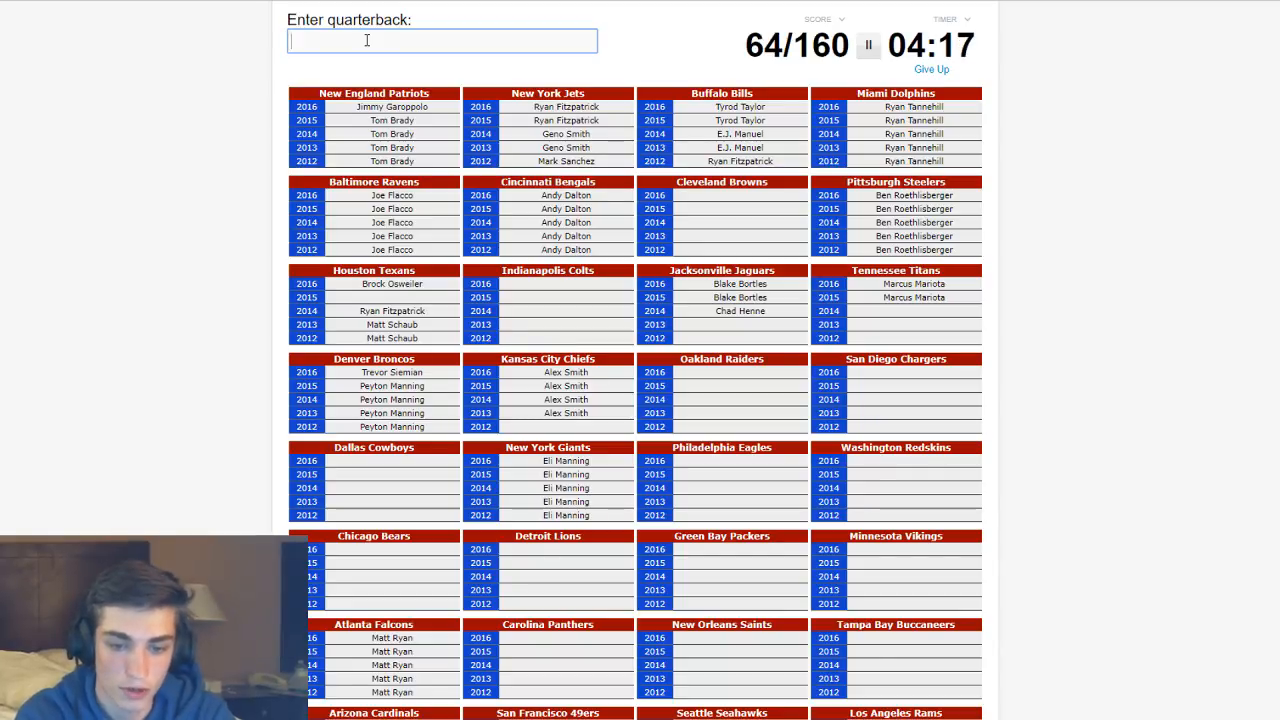
- Enter Derek Carr, Andrew Luck, Philip Rivers, Griffin and Kirk Cousins
type("Derek Carr")
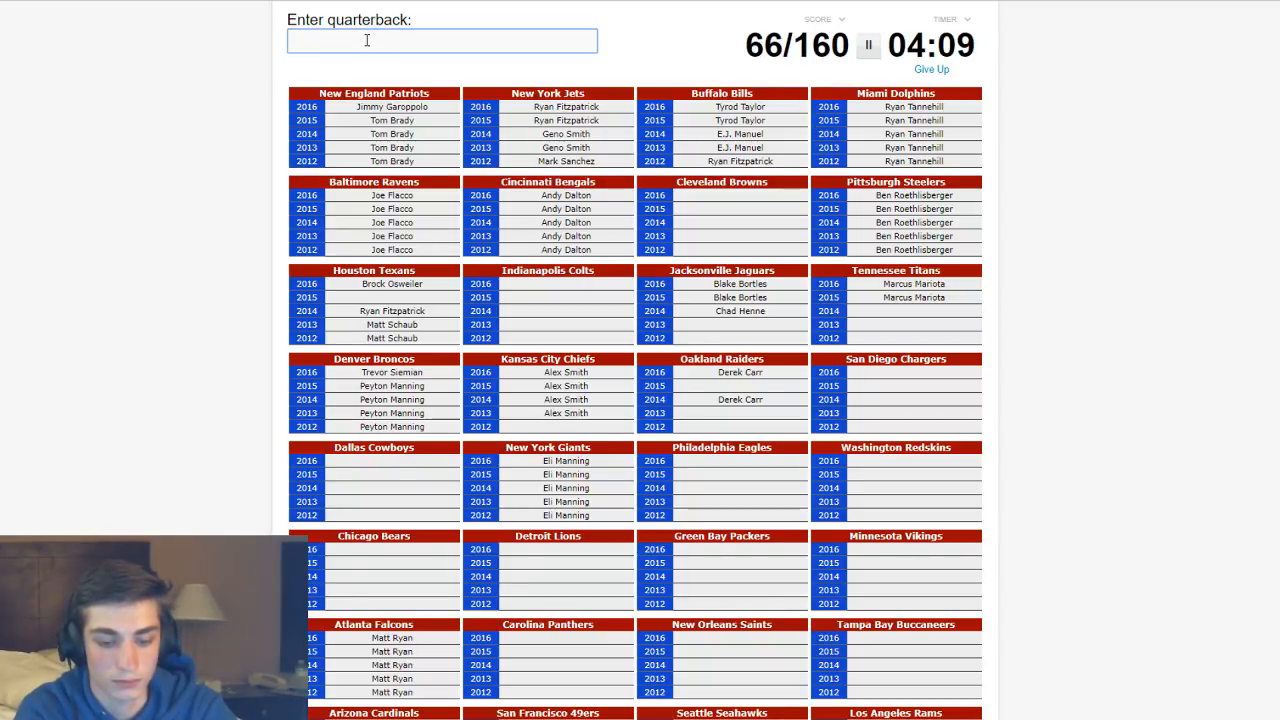
type("Andrew Luck")
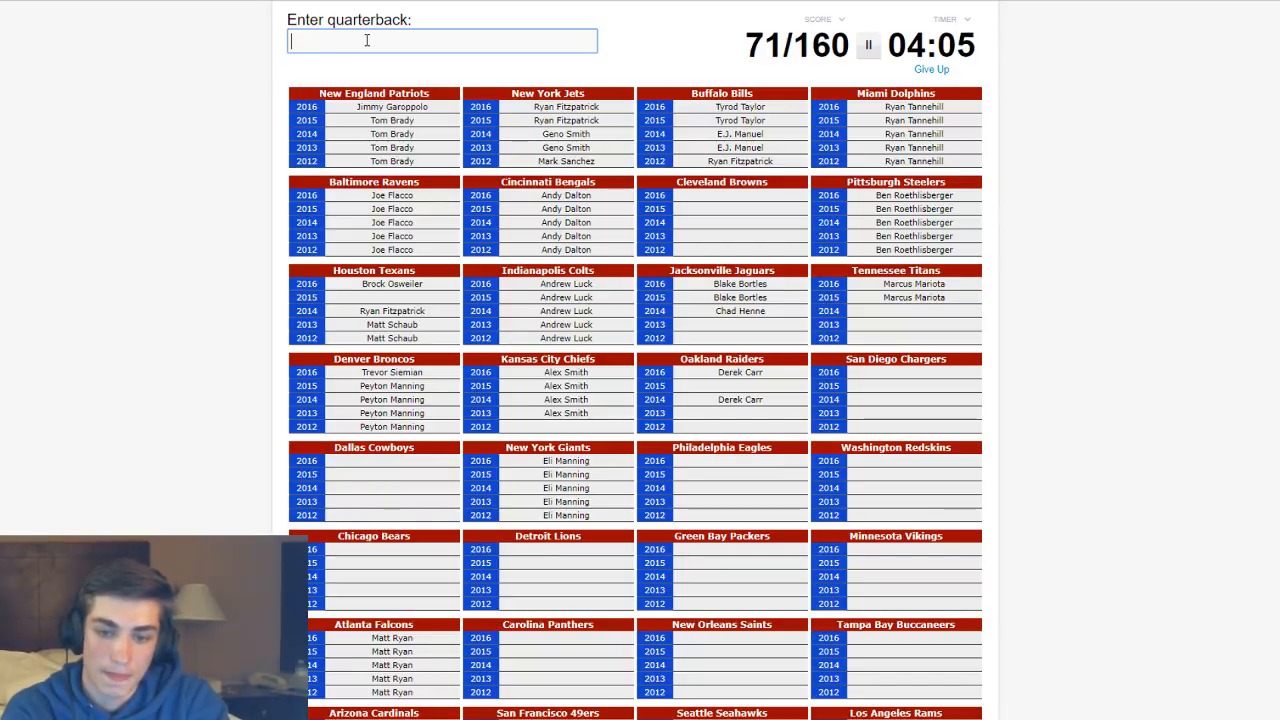
type("Philip Rivers")
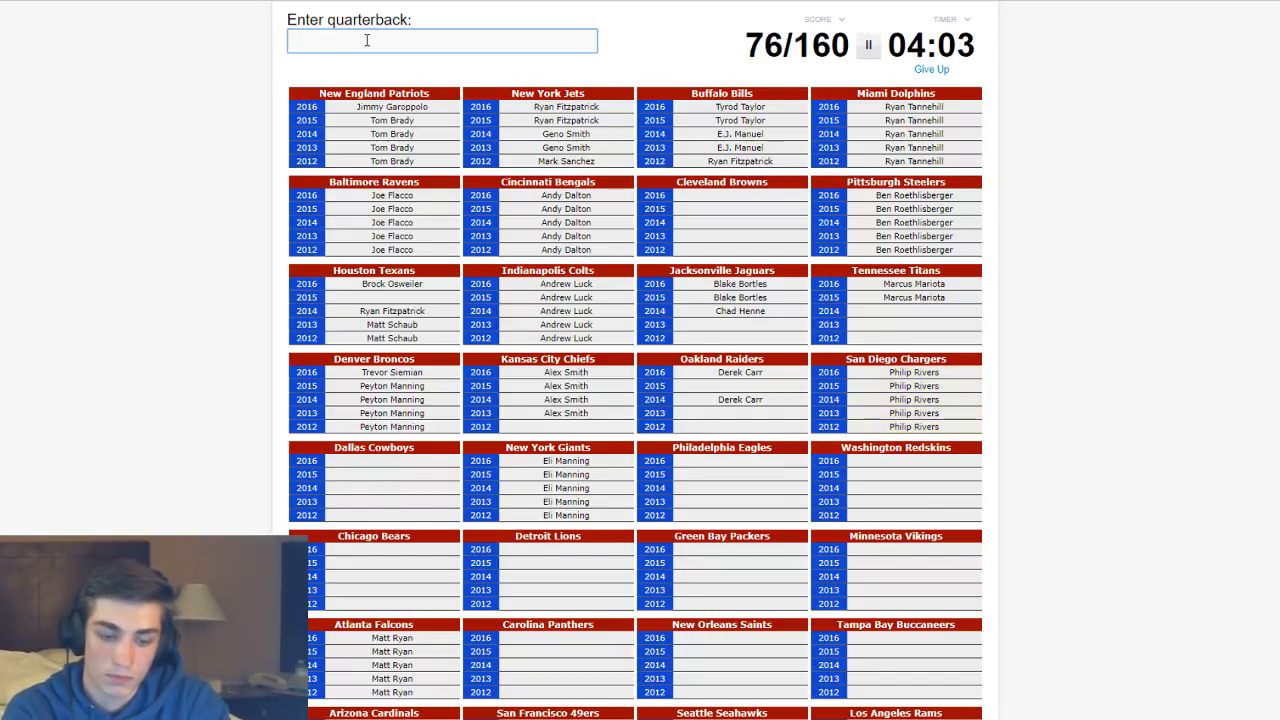
type("grif")
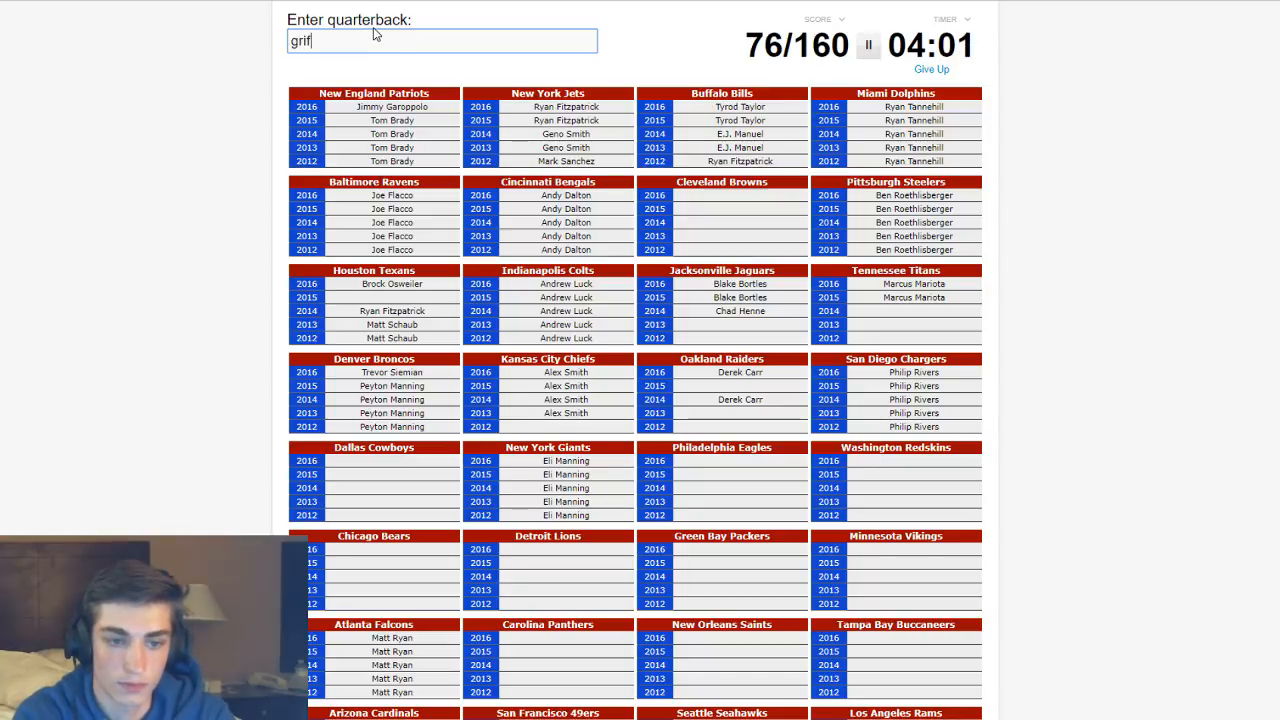
type("griffin")
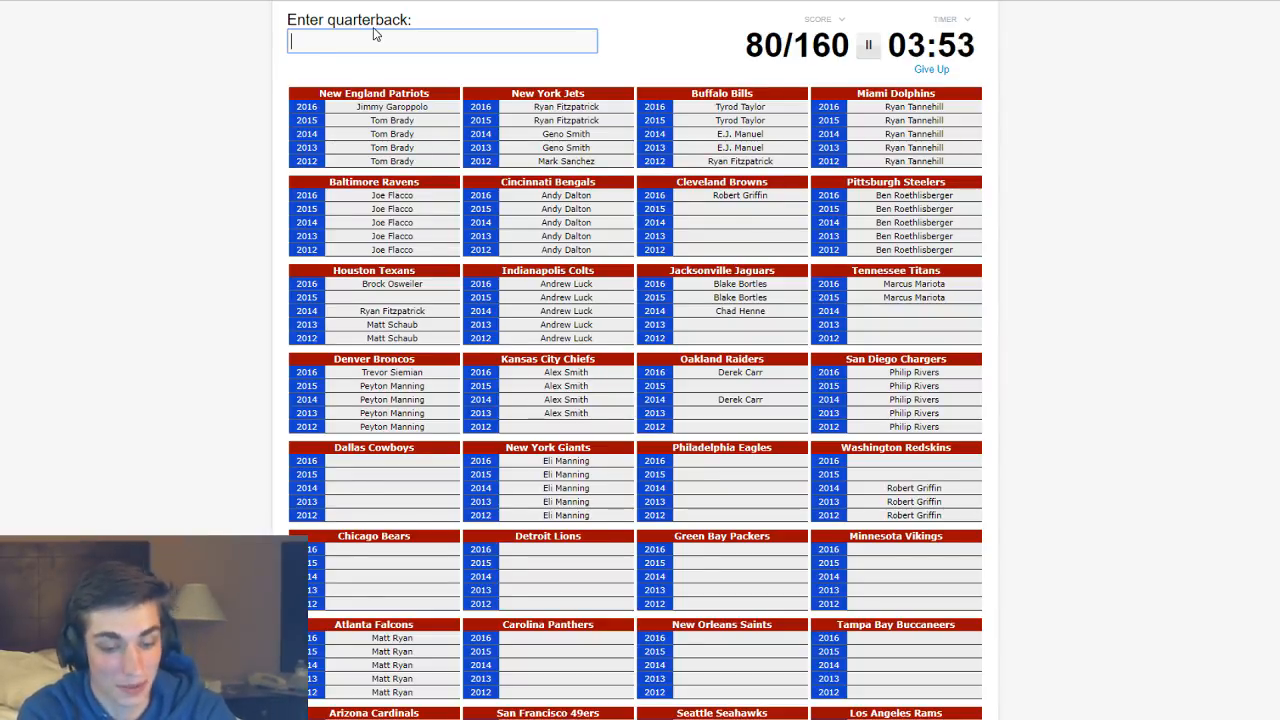
type("Kirk Cousins")
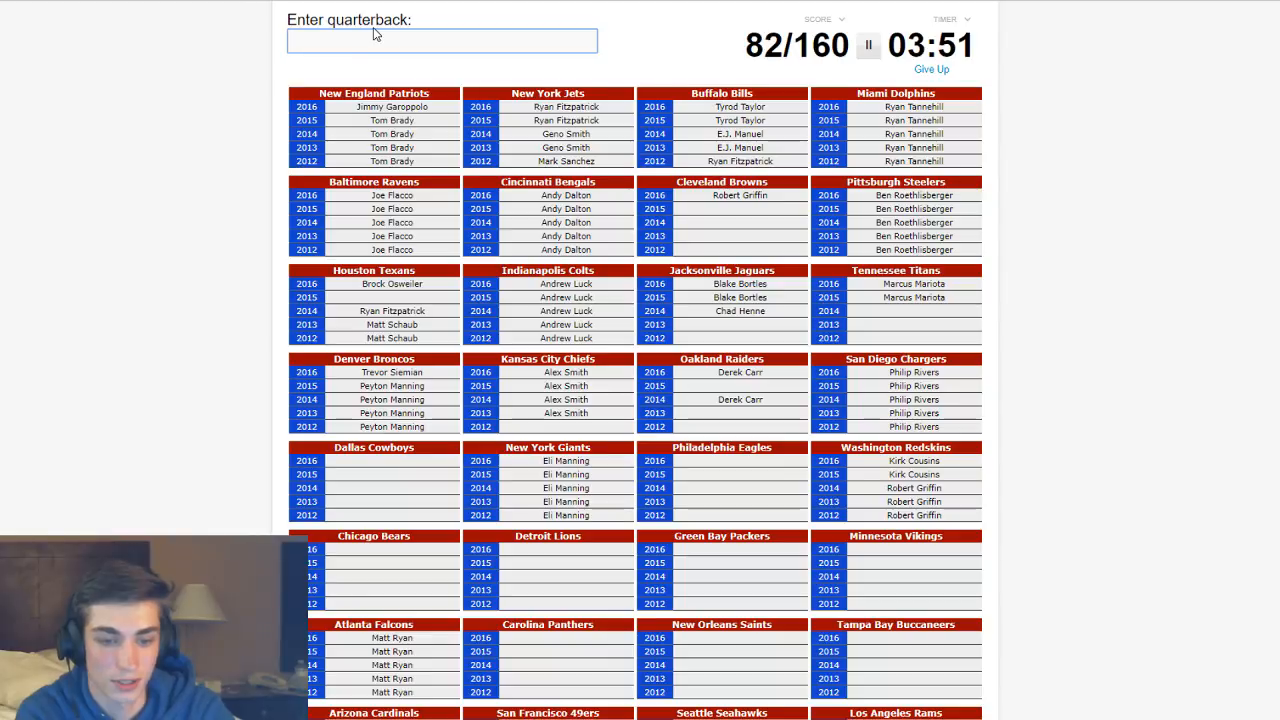
- Enter Prescott, Wentz and Aaron Rodgers for the Cowboys, Eagles and Packers
type("presc")
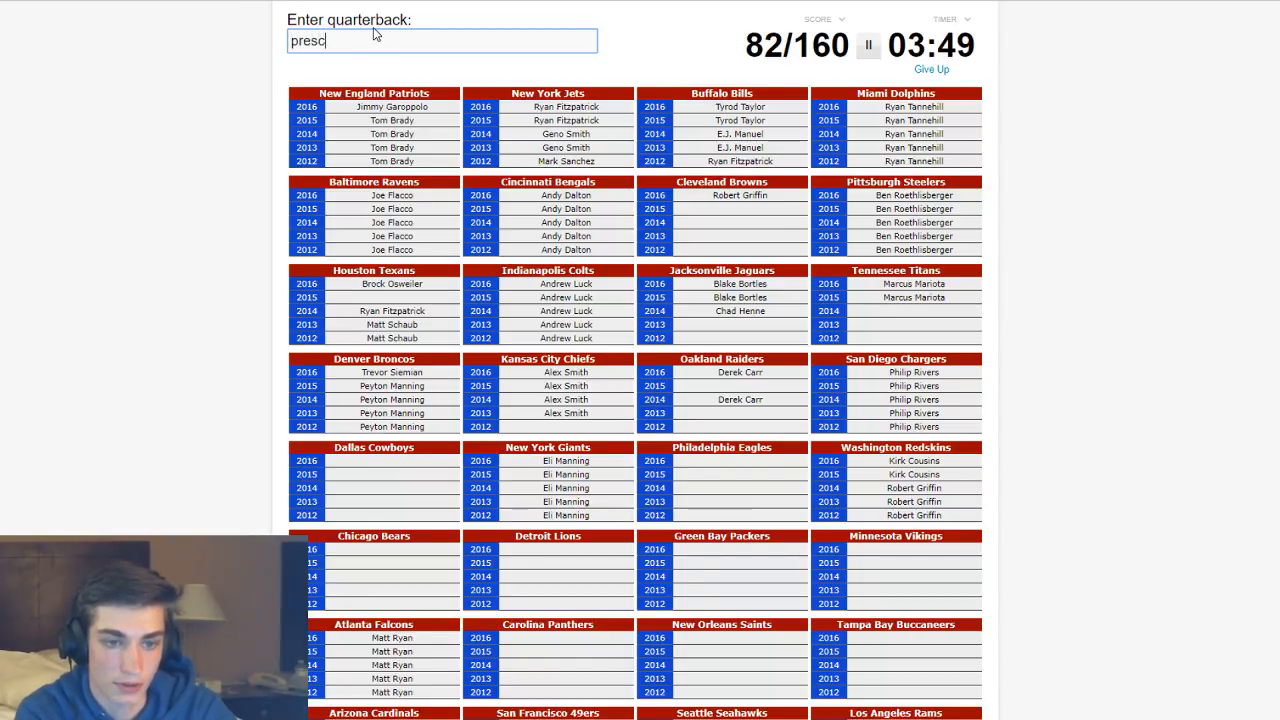
type("prescott")
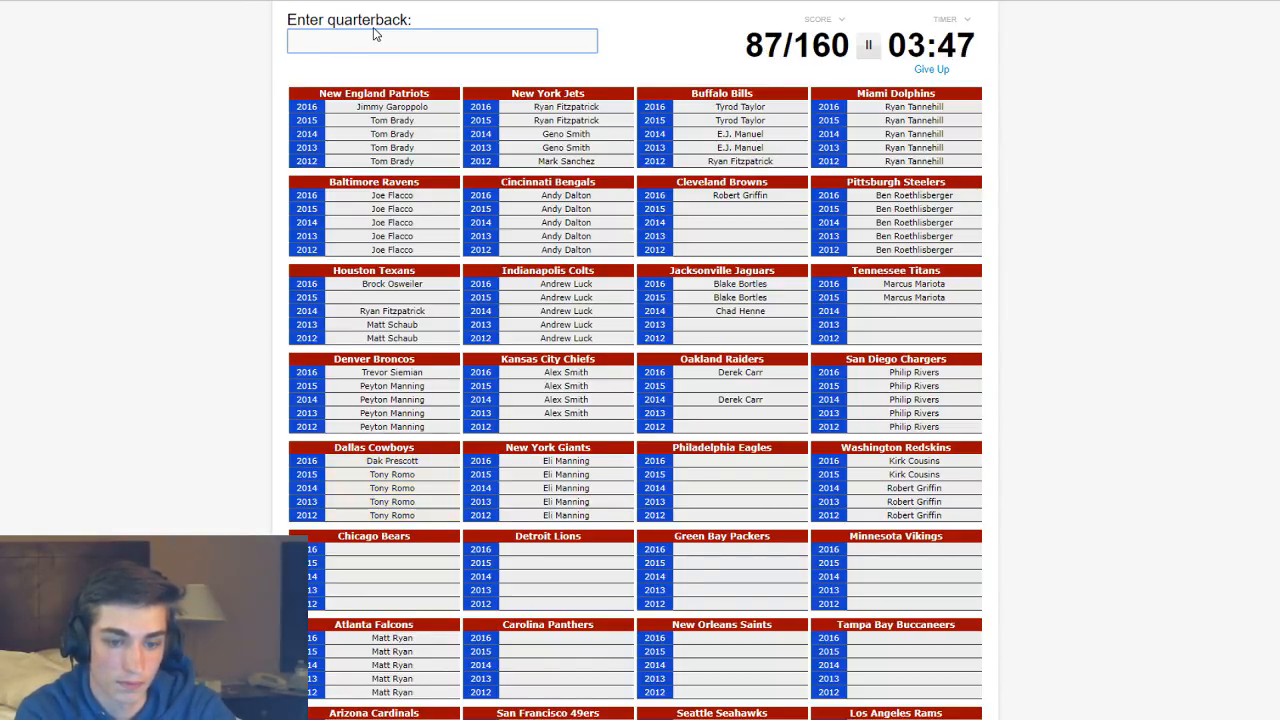
type("wentz")
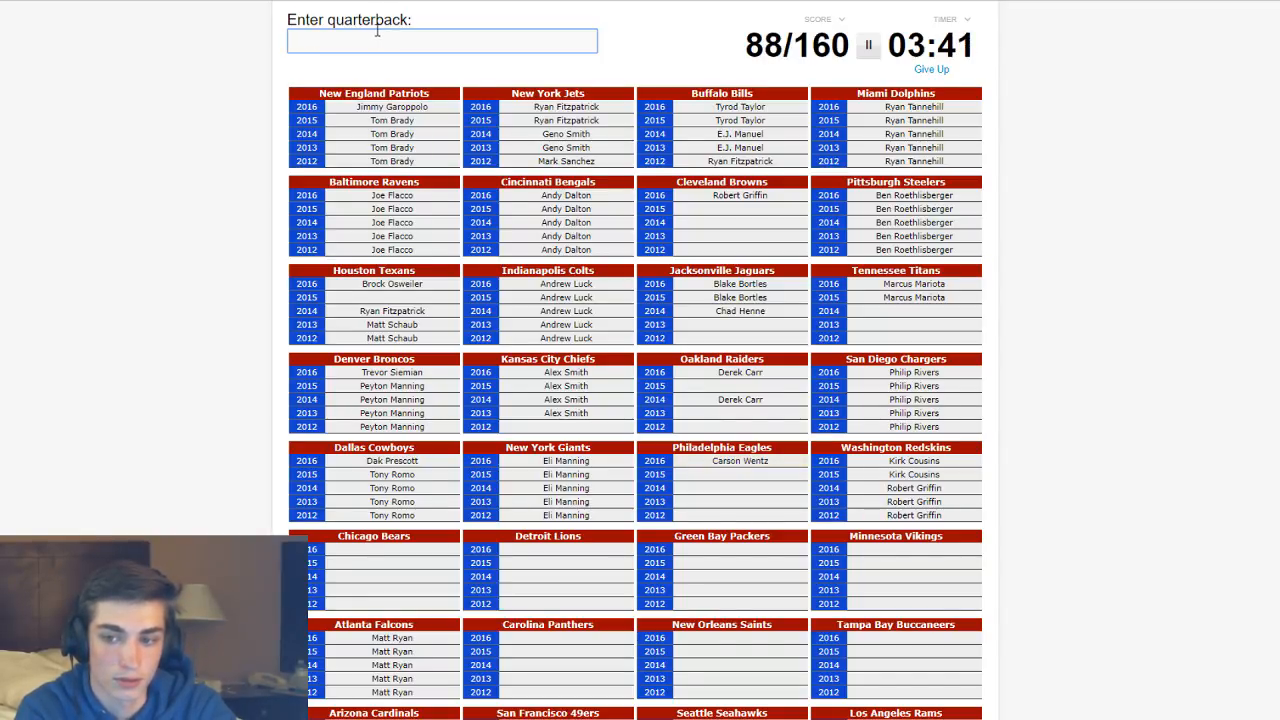
type("bark")
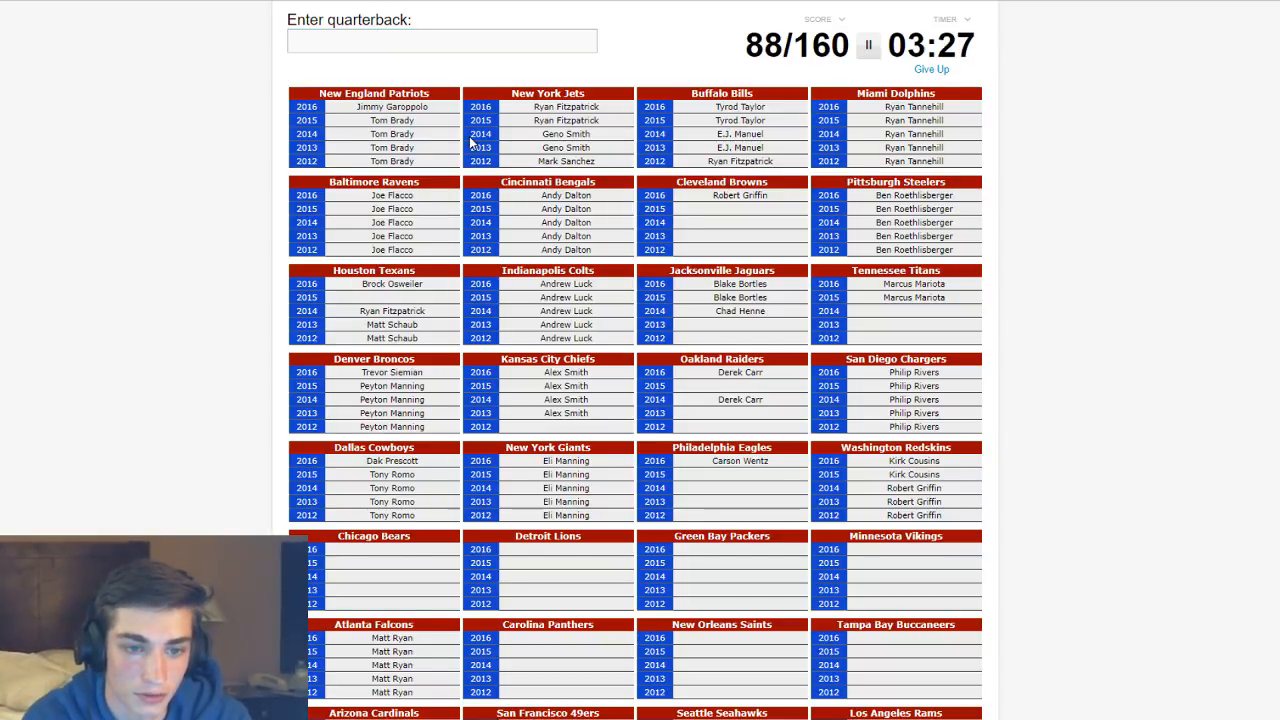
type("Aaron Rodgers")
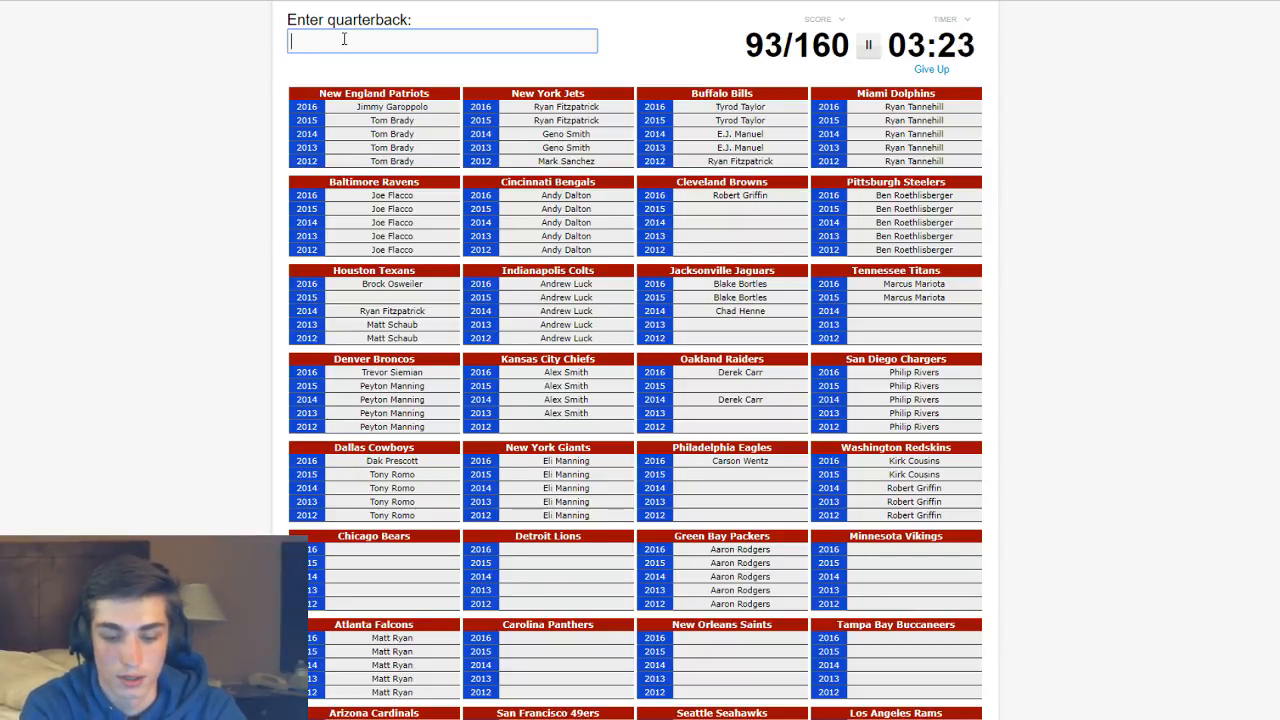
- Enter Sam Bradford, Stafford, Jameis Winston and Johnson, reaching 115/160
type("bride")
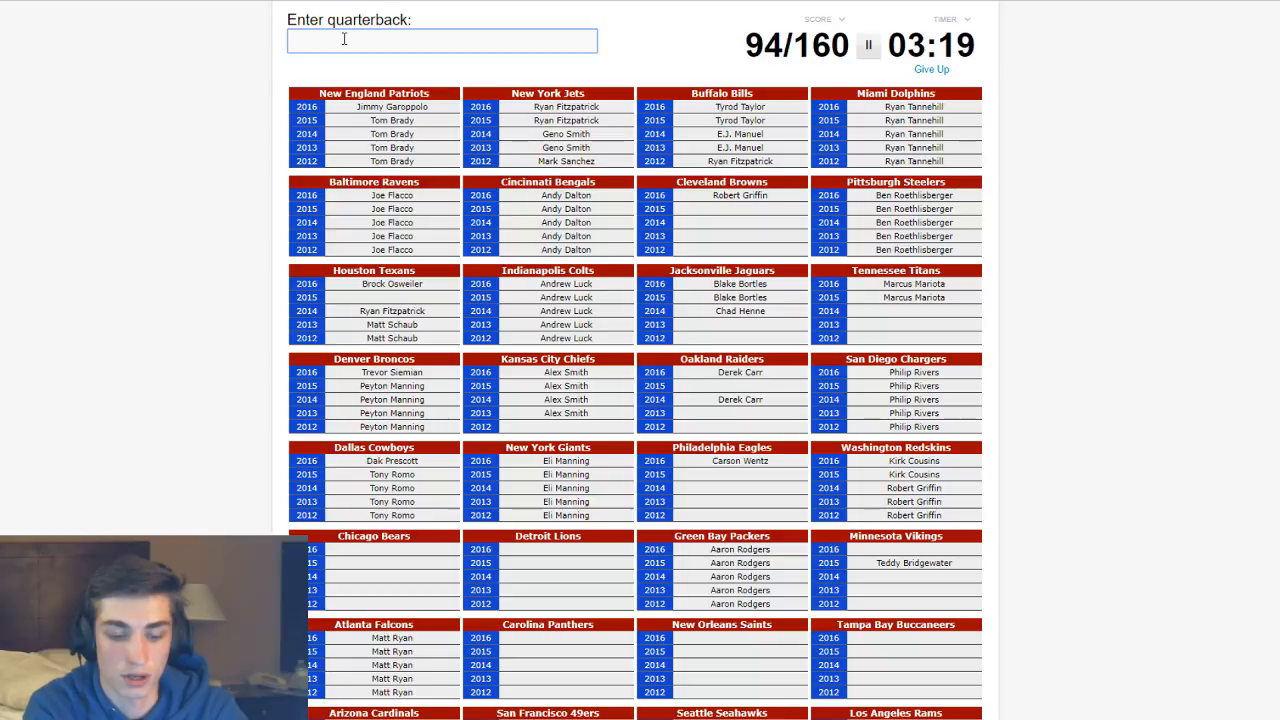
type("Sam Bradford")
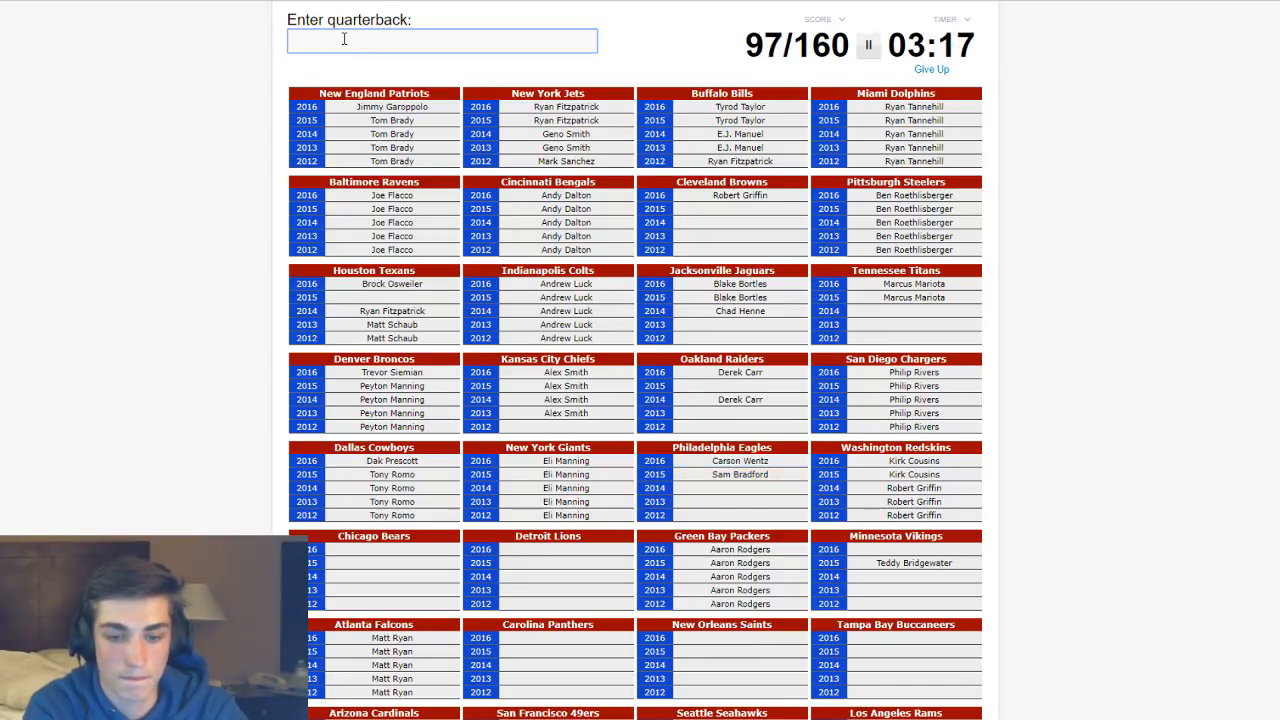
type("hu")
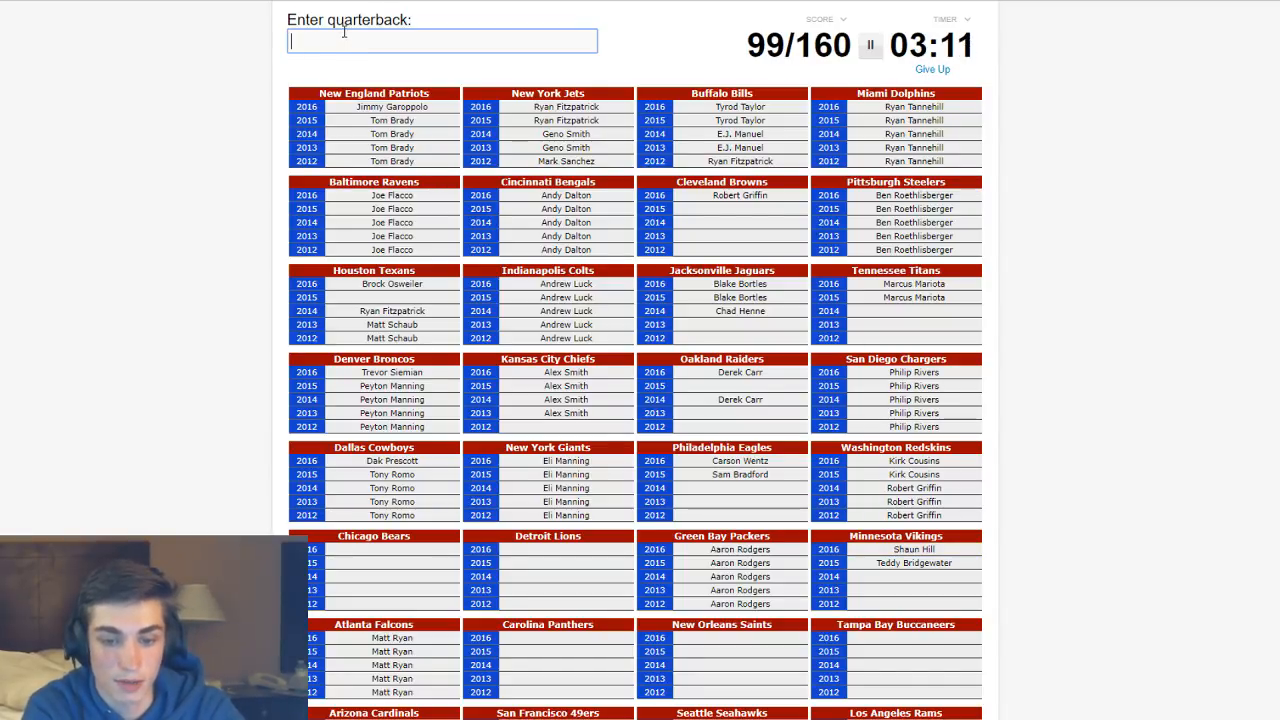
type("stafford")
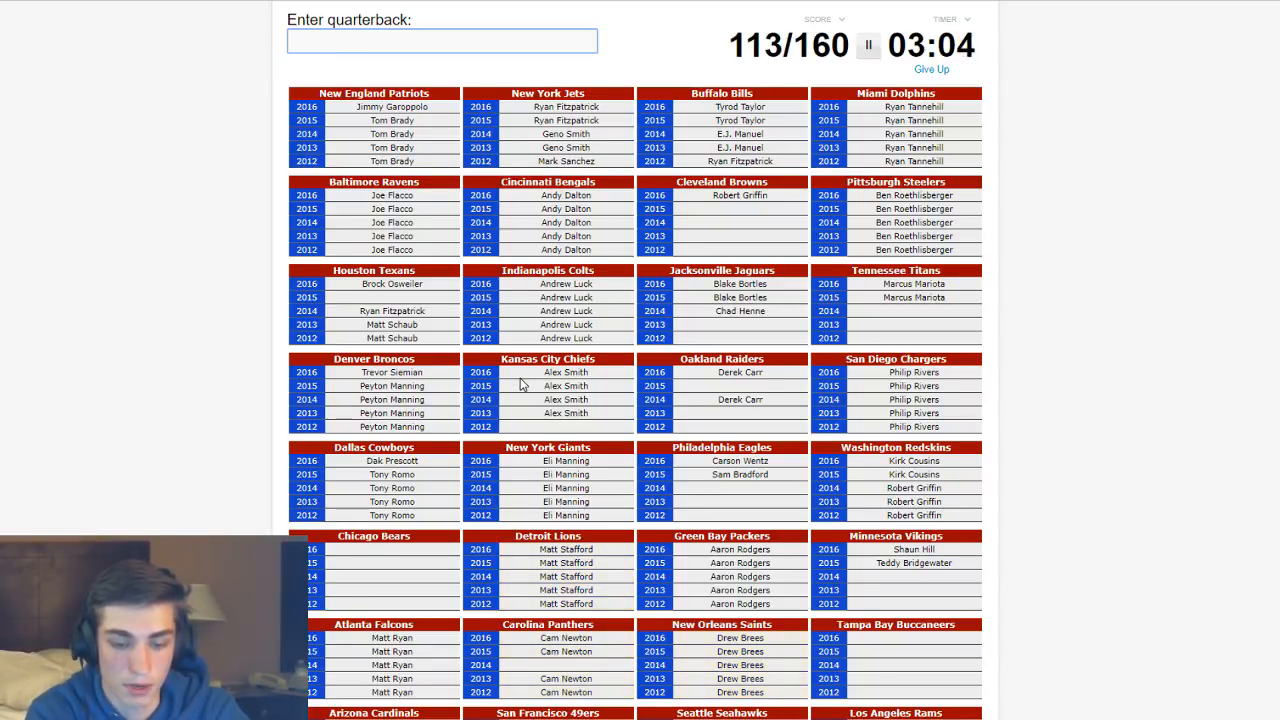
type("Jameis Winston")
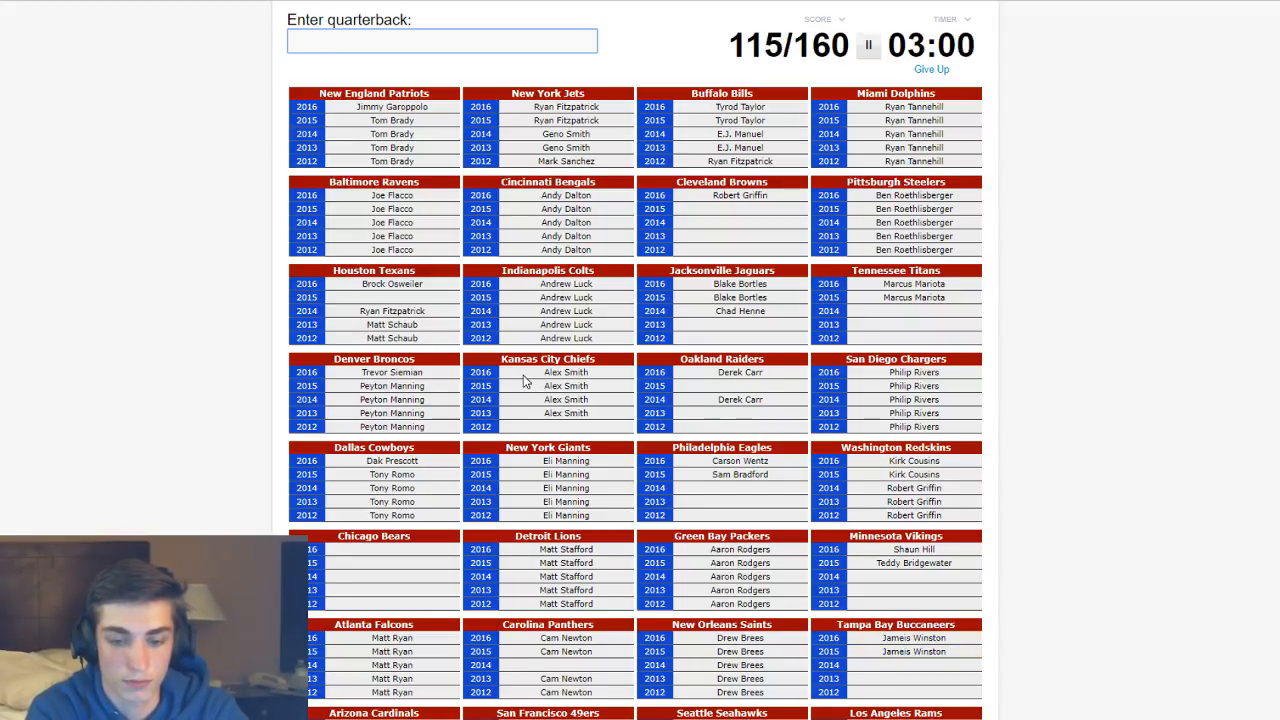
type("johnso")
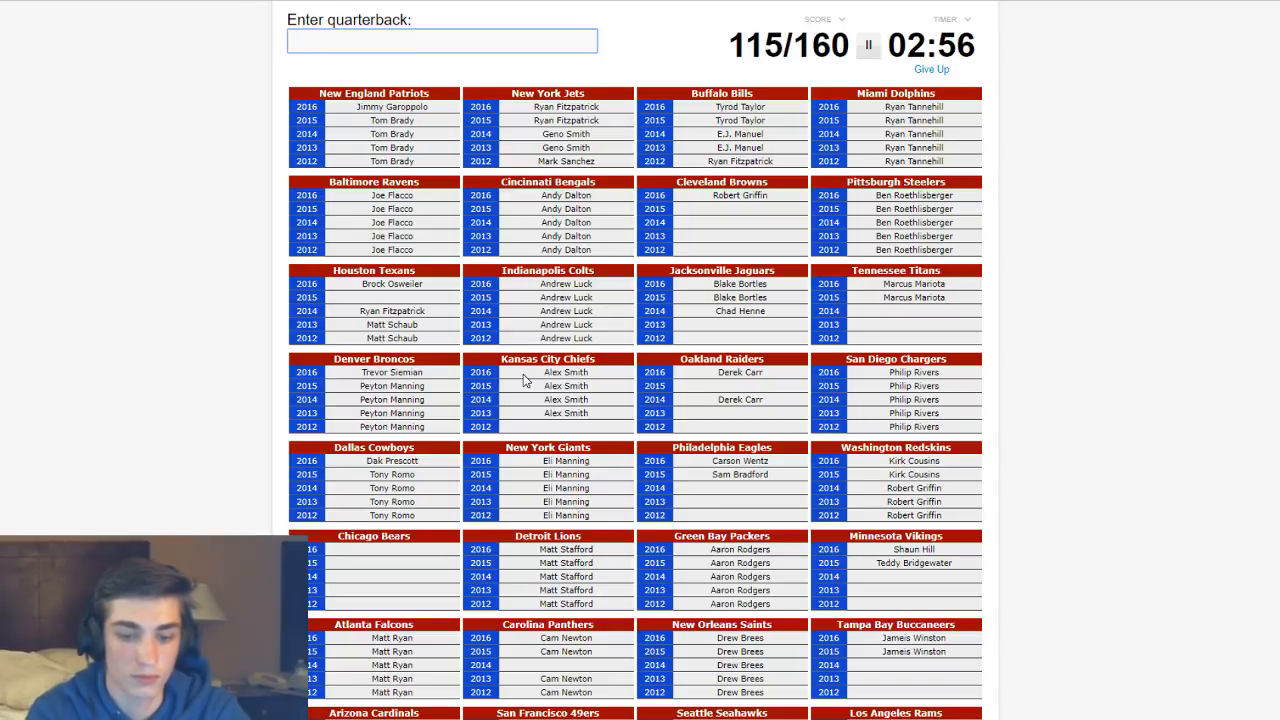
- Enter Kaepernick, Russell Wilson, Carson Palmer, Jay Cutler and Josh McCown, reaching 135/160
scroll("down", 3)
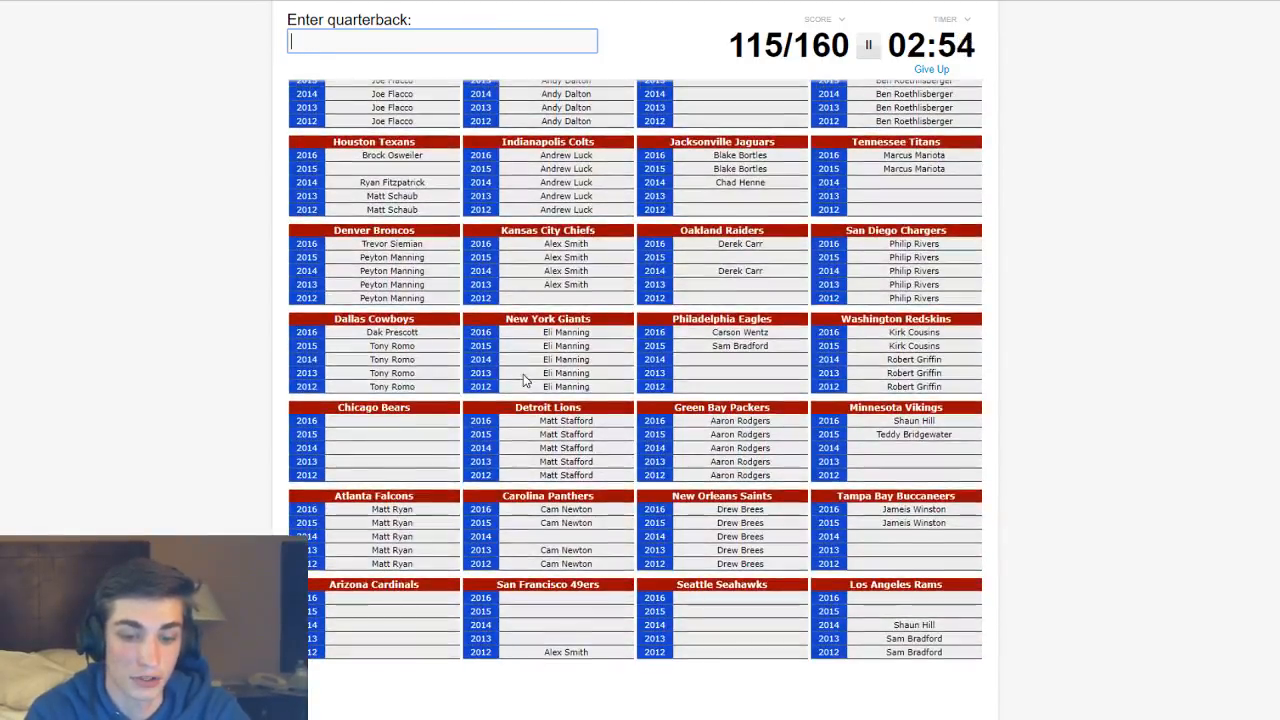
type("kae")
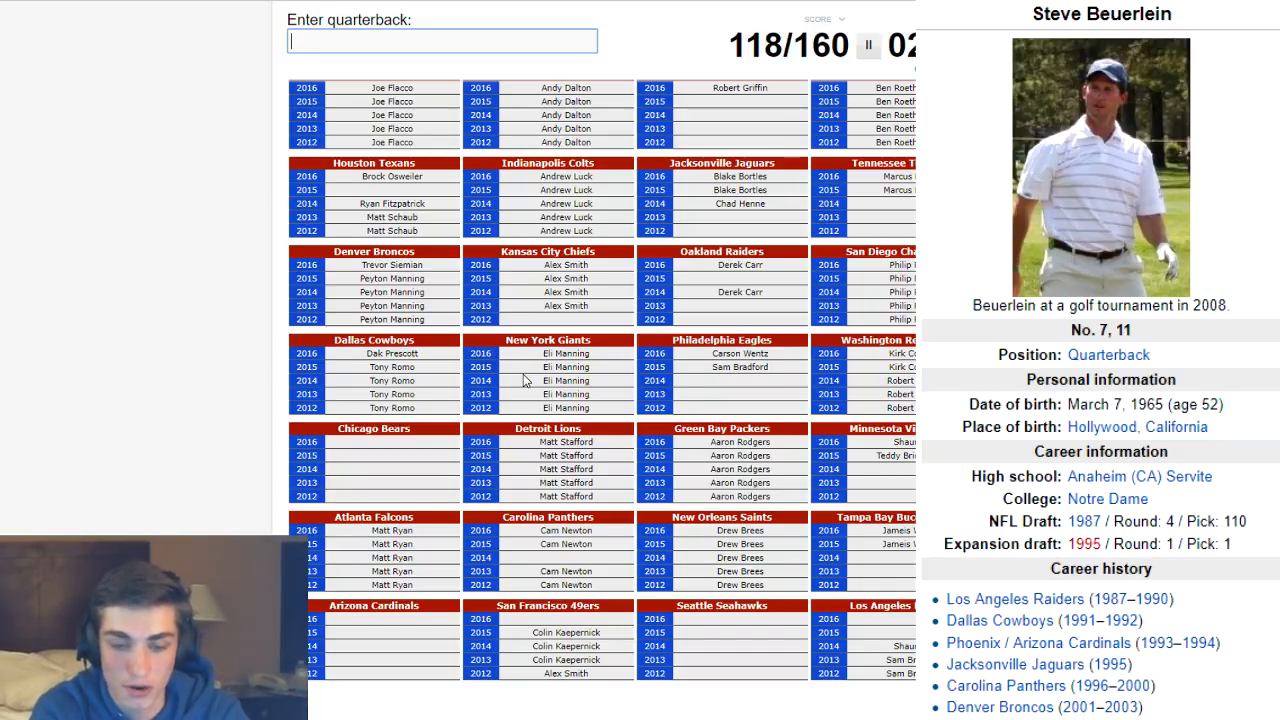
type("Russell Wilson")
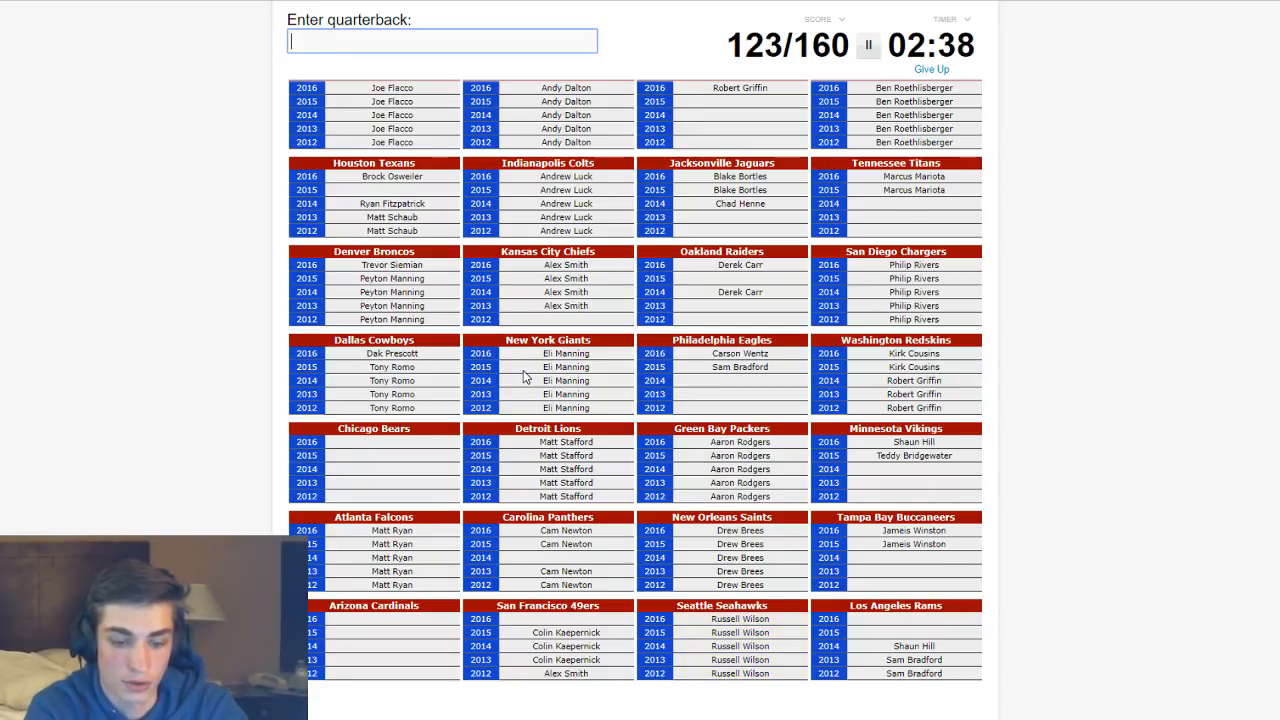
type("Carson Palmer")
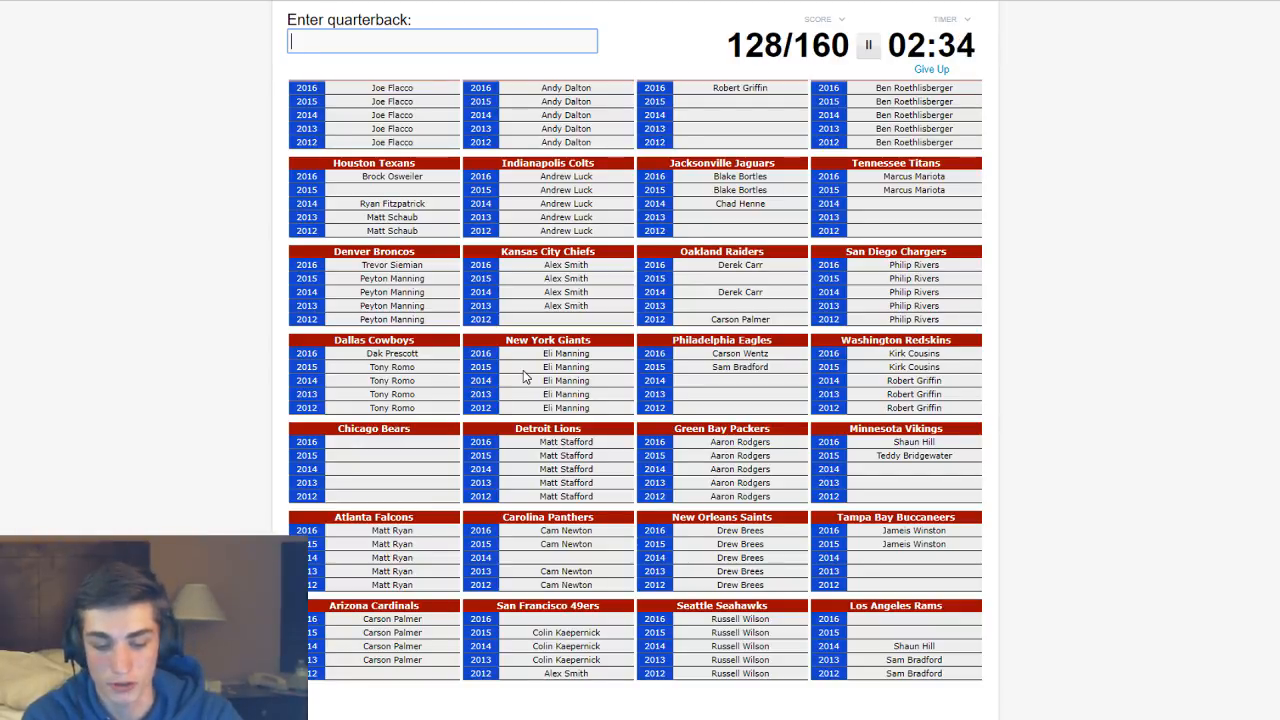
type("Jay Cutler")
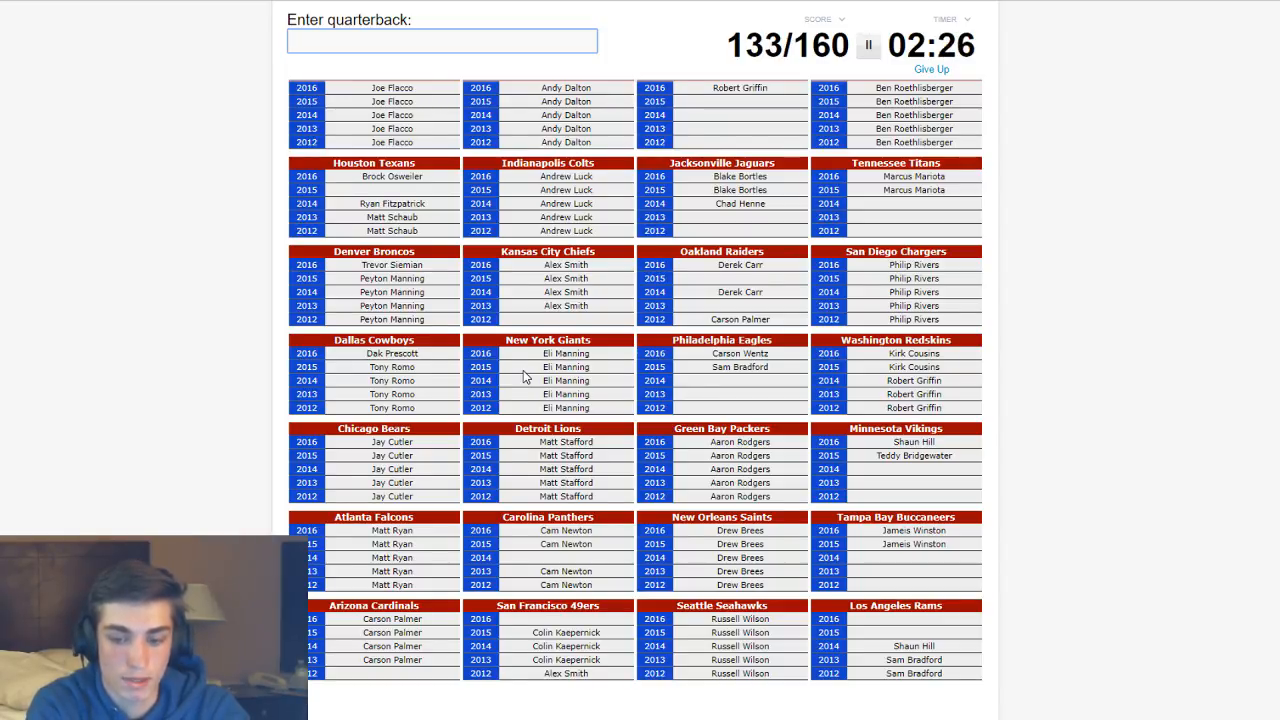
type("Josh McCown")
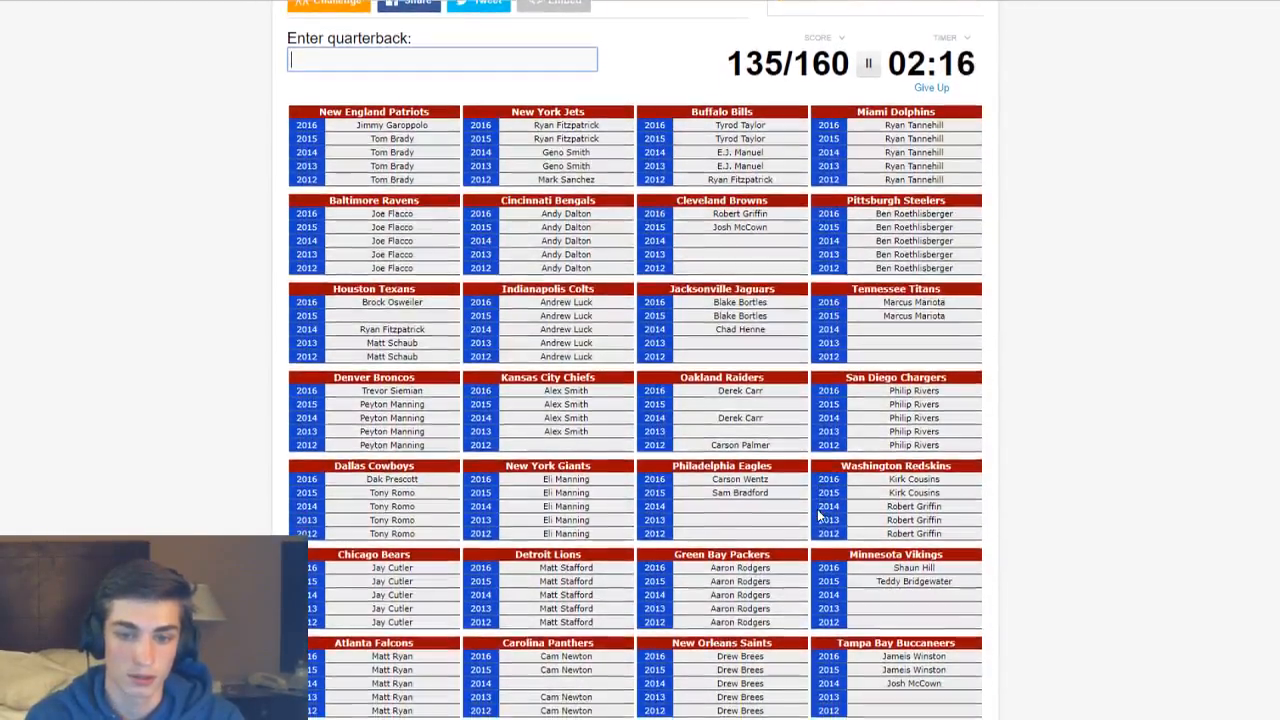
- Enter Blaine Gabbert and McGloin, with a Favre guess, reaching 139/160
scroll("down", 3)
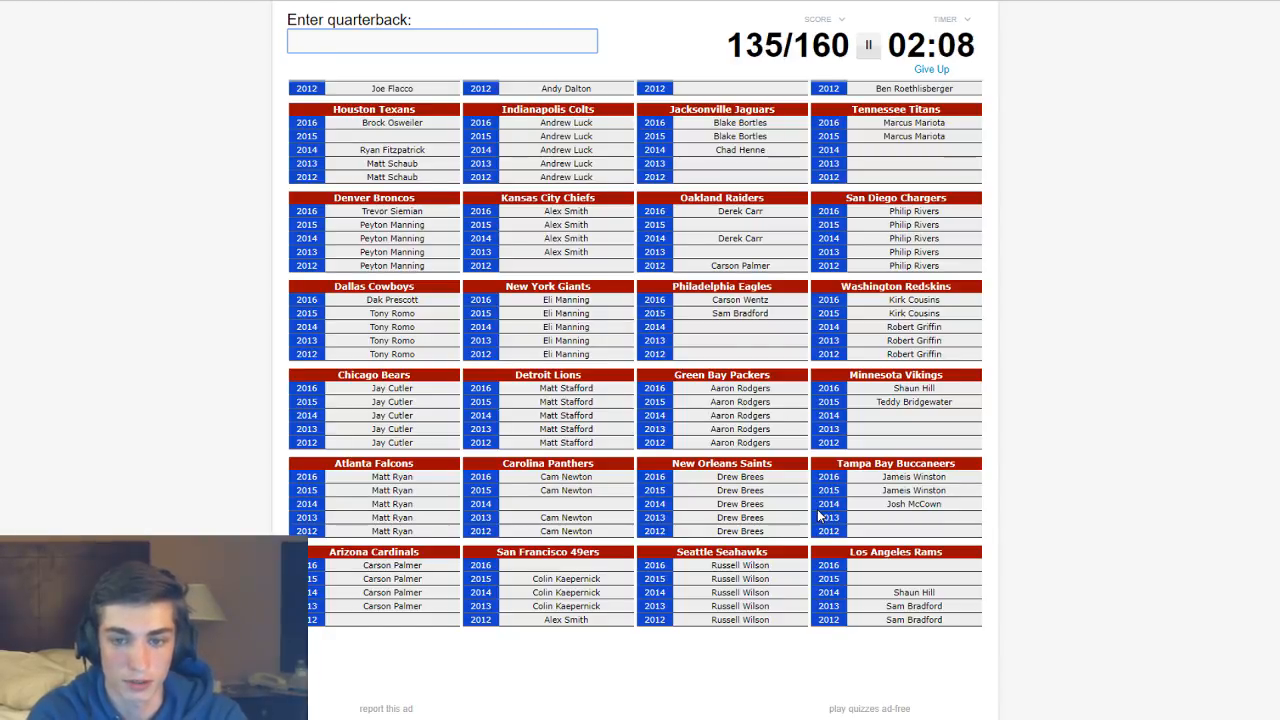
type("go")
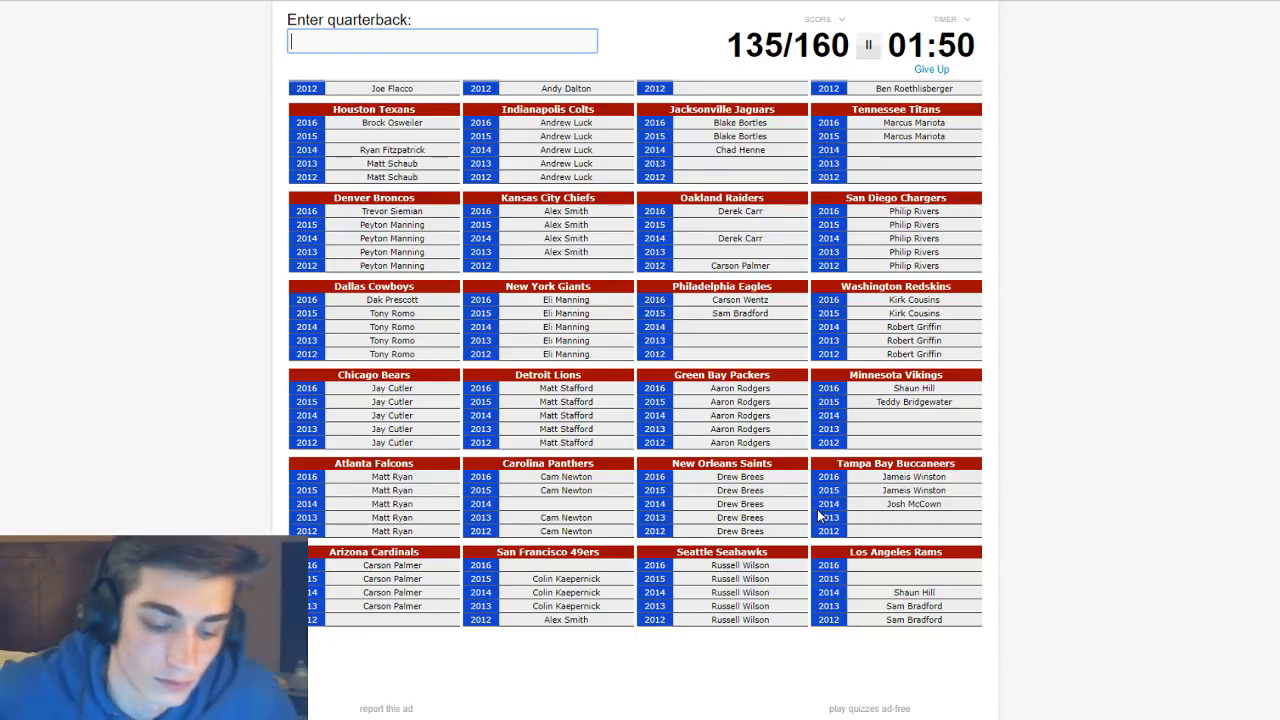
type("Blaine Gabbert")
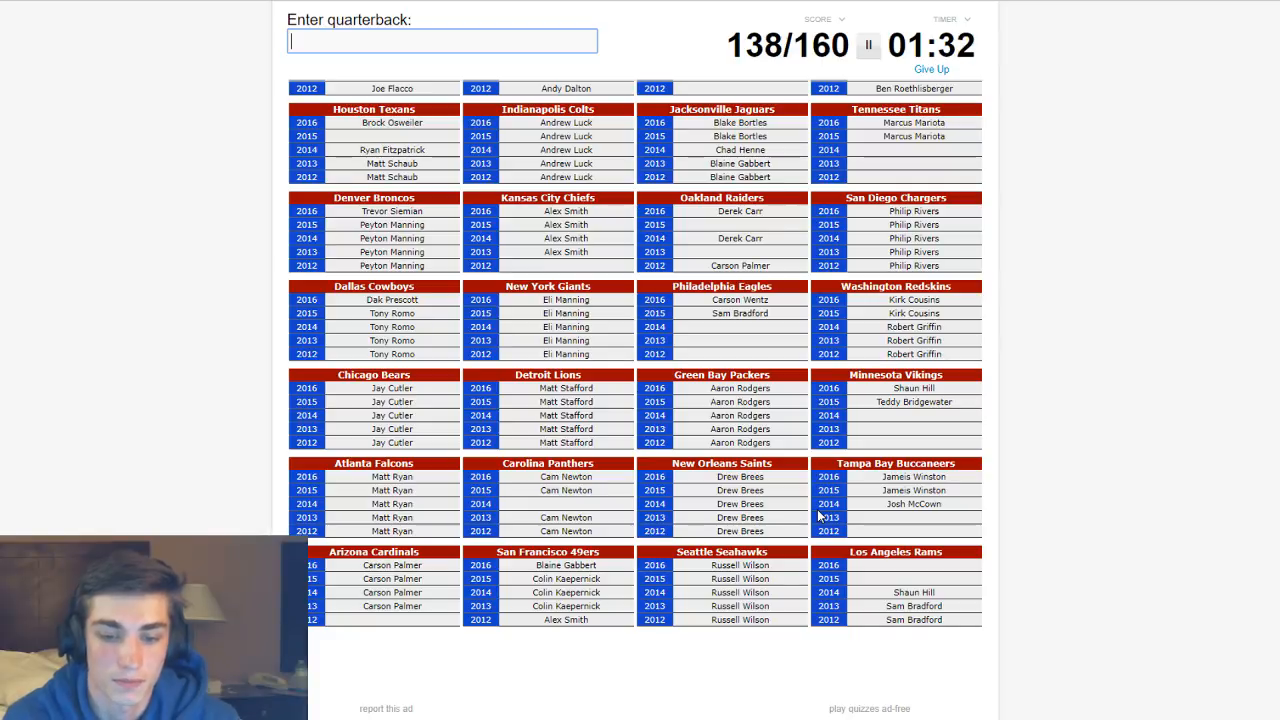
type("favre")
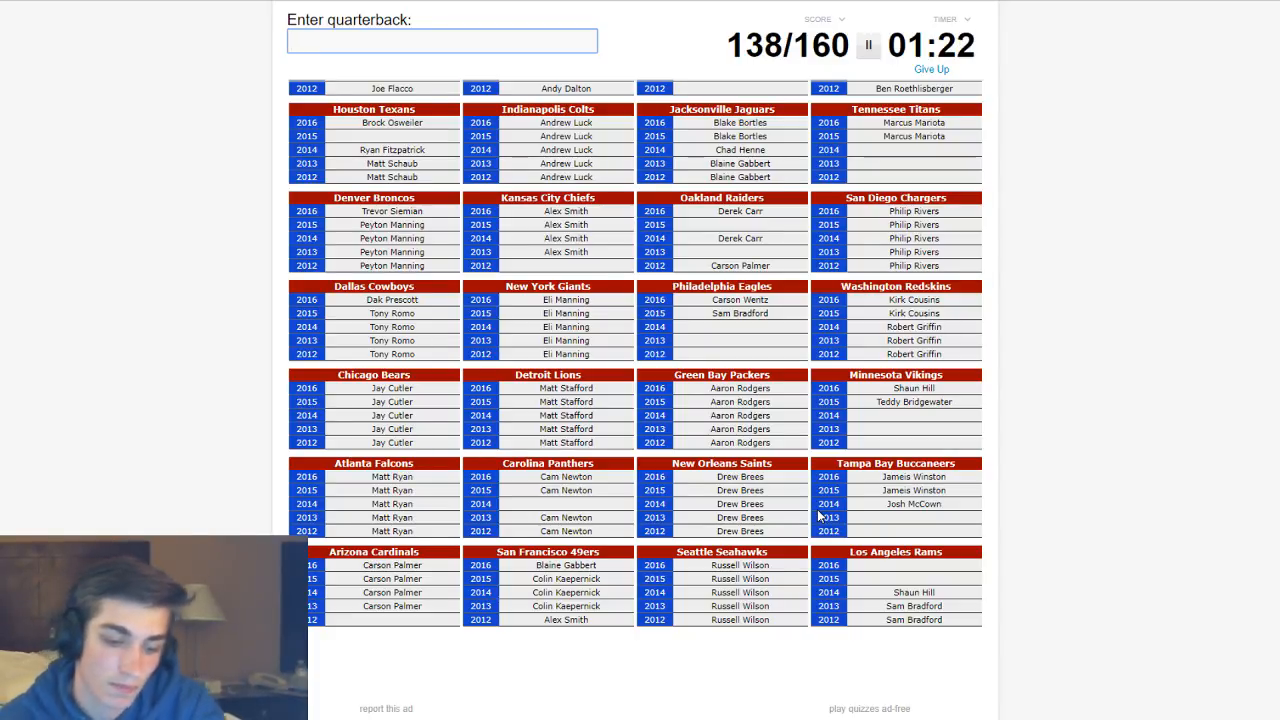
type("mcc")
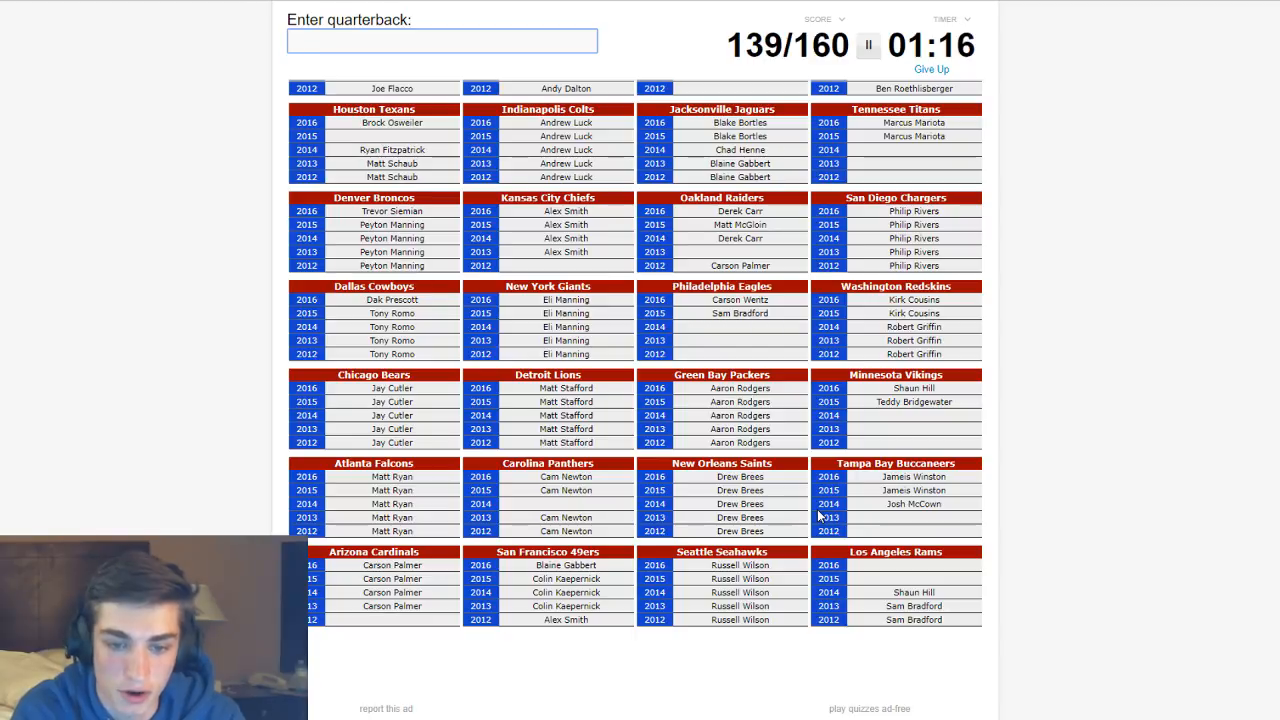
- Enter Christian Ponder for the Vikings' 2012 and 2013 seasons, reaching 141/160
type("p")
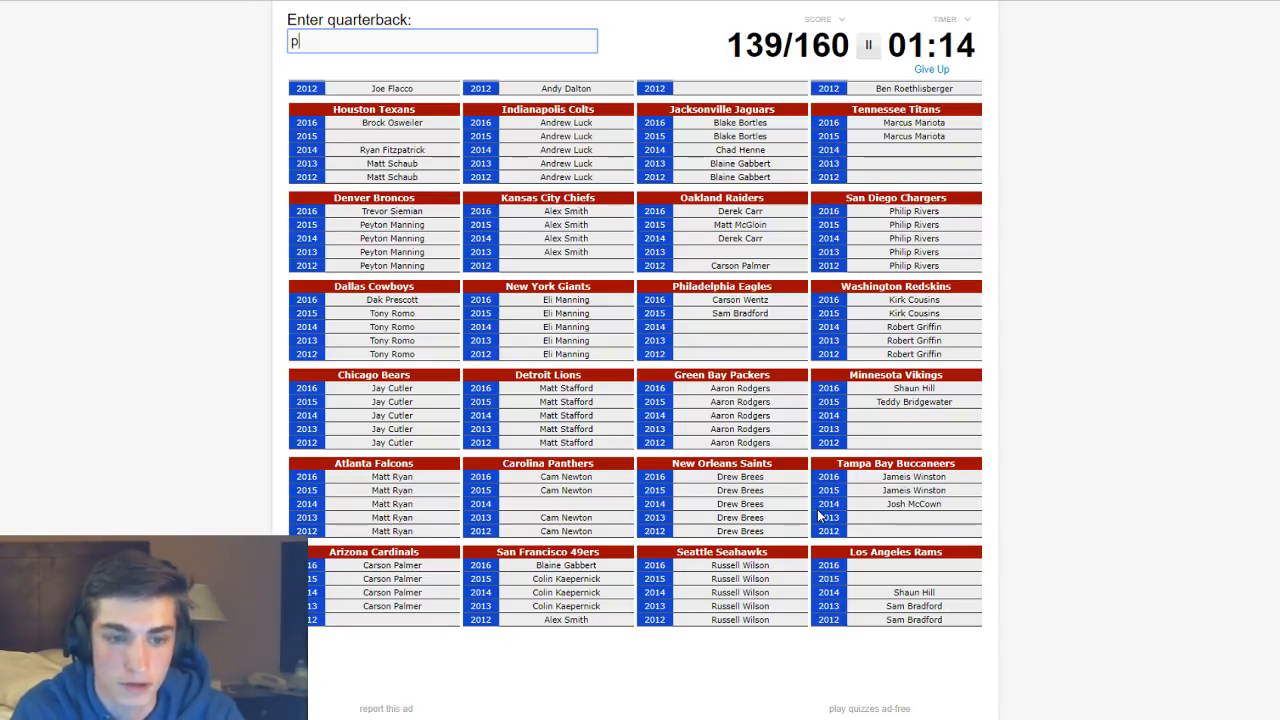
type("Christian Ponder")
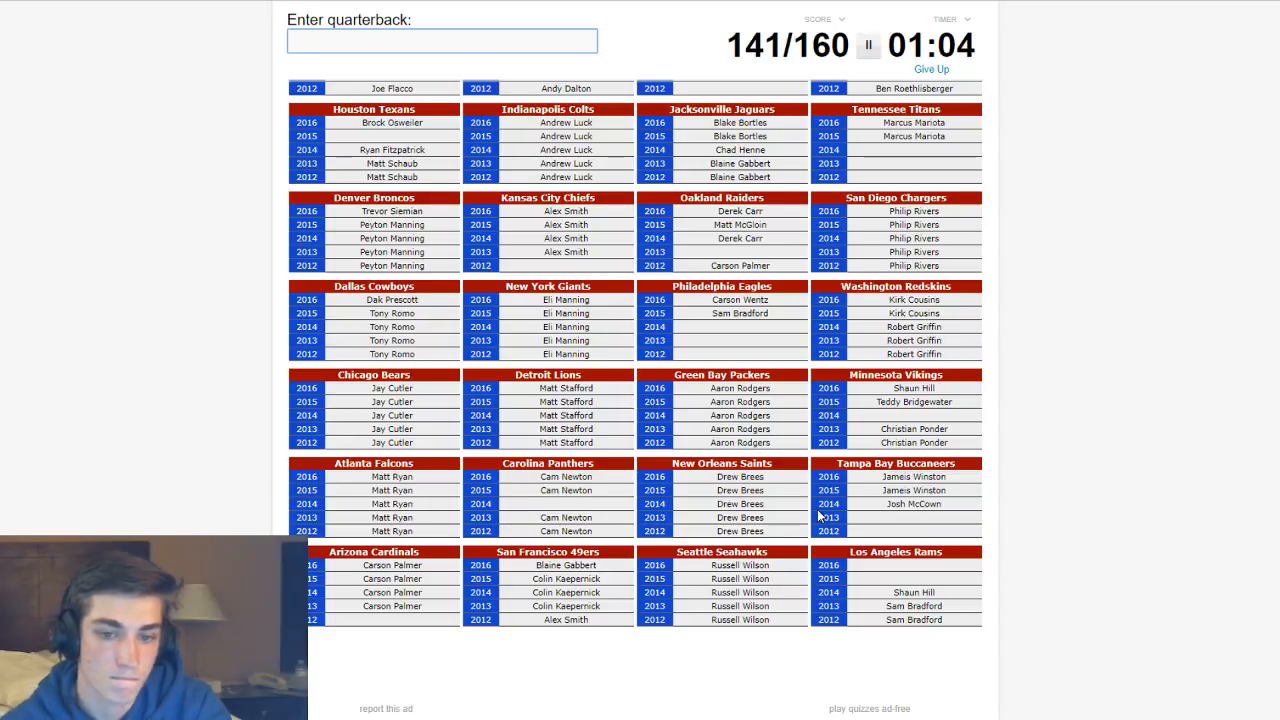
mouse_move(1040, 471)
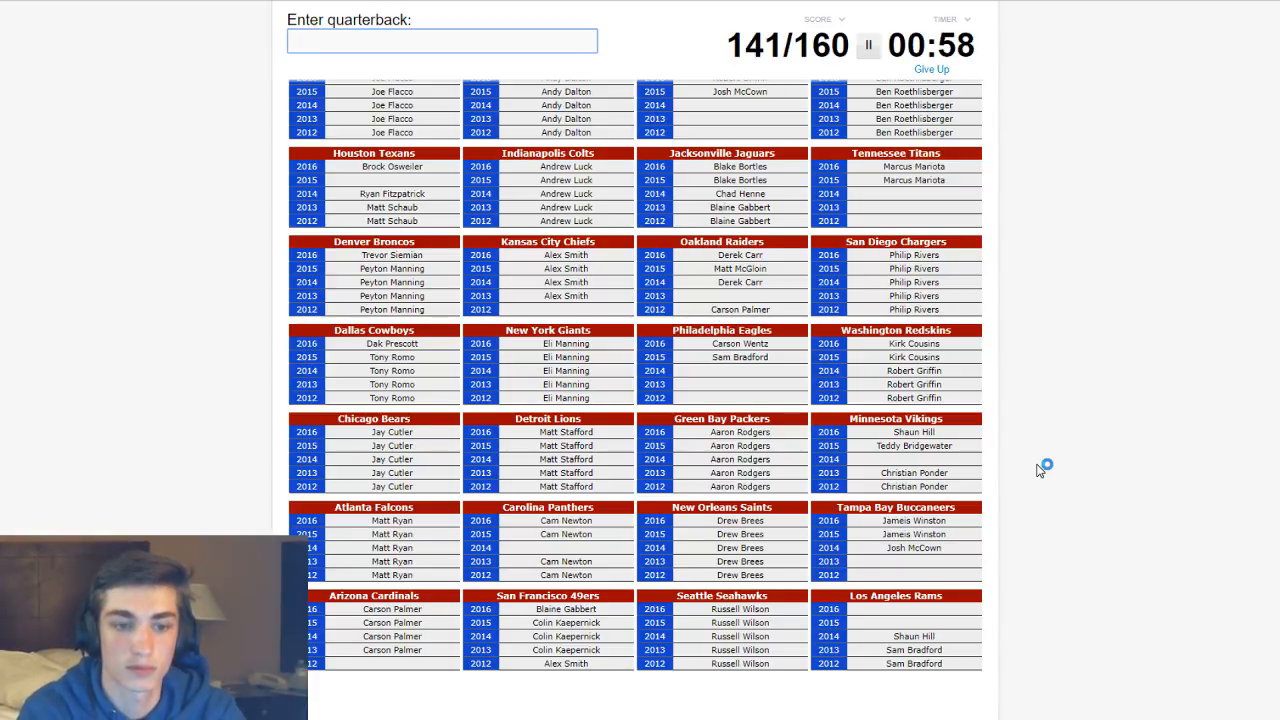
type("los")
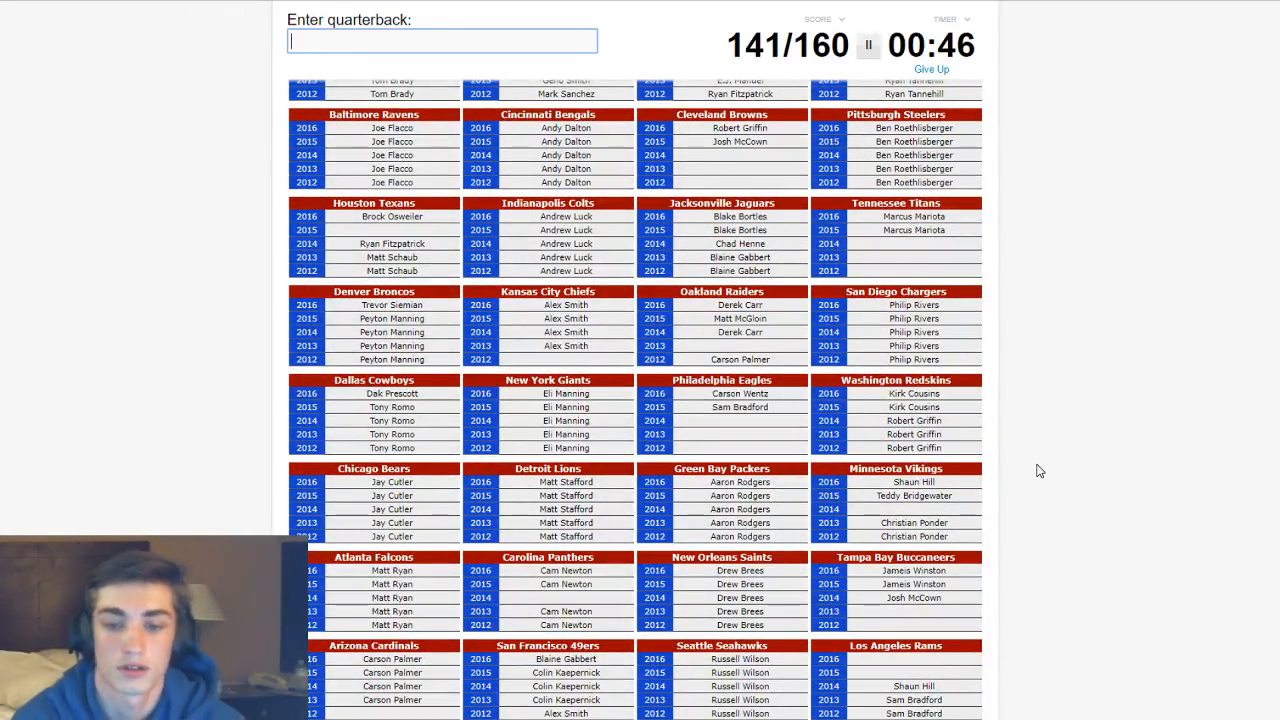
- Attempt Hasselbeck and erase the misspelling as the quiz ends
type("h")
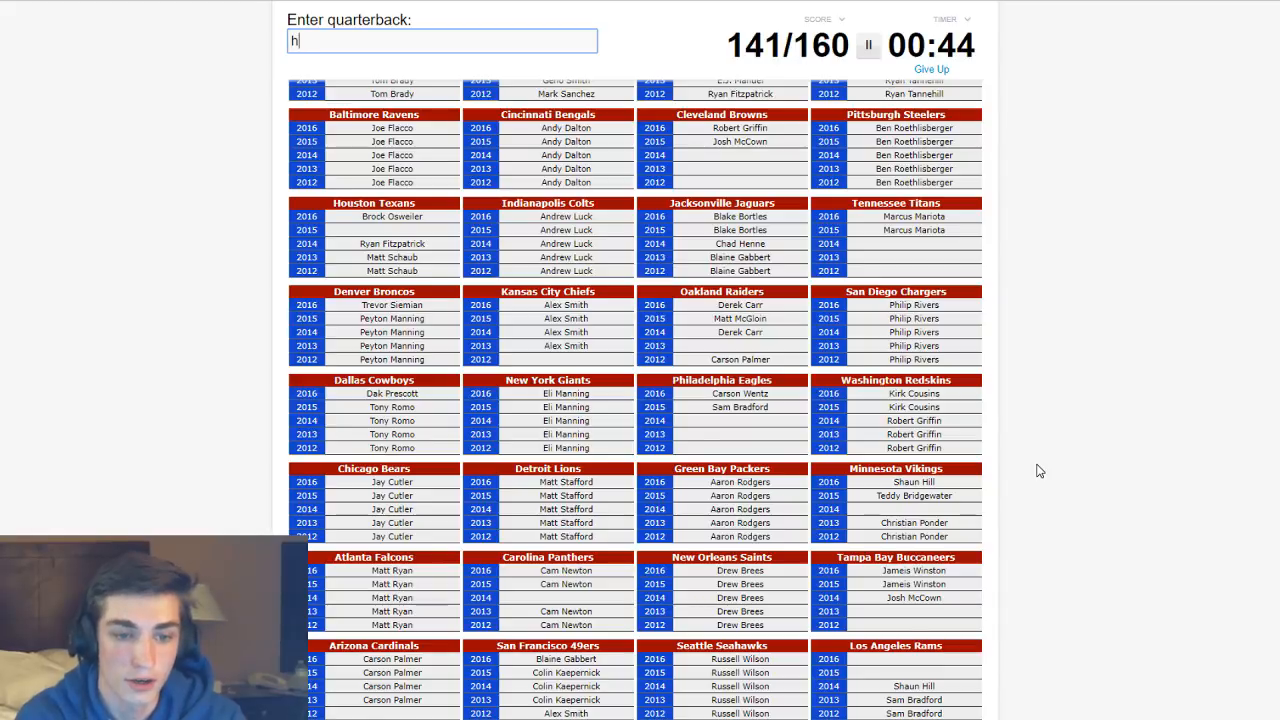
type("asselbek")
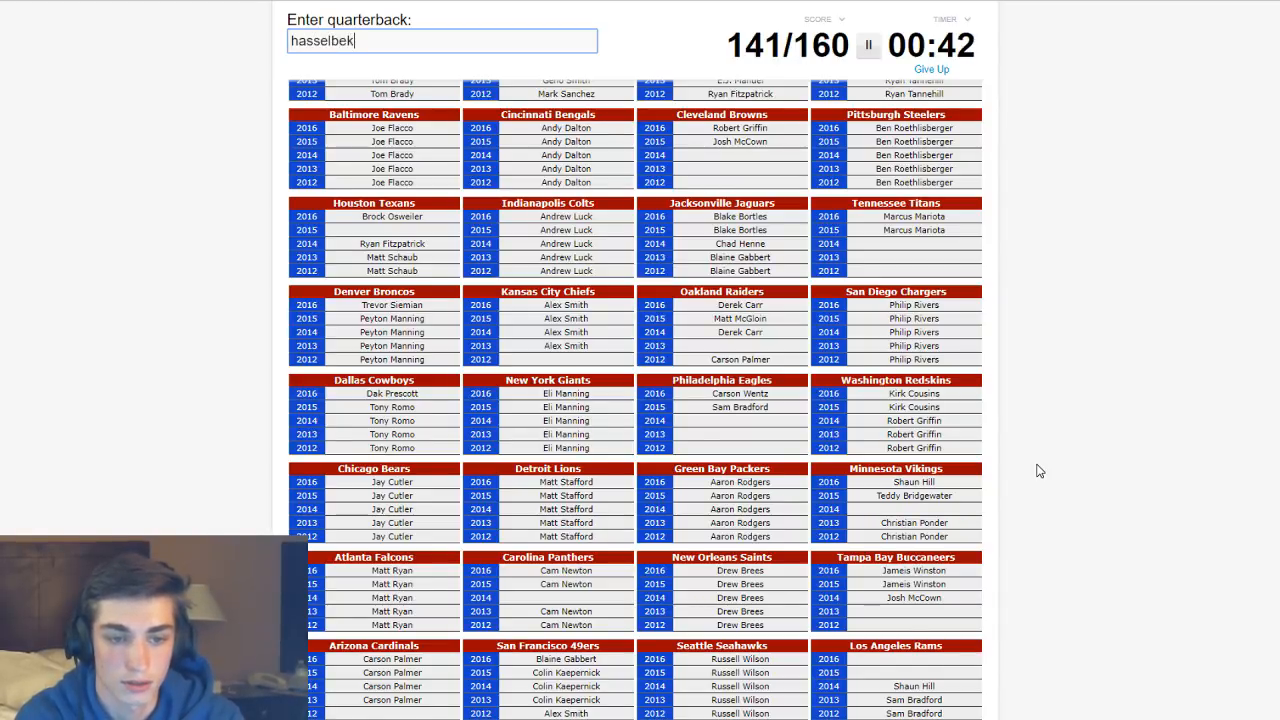
key("BackSpace")
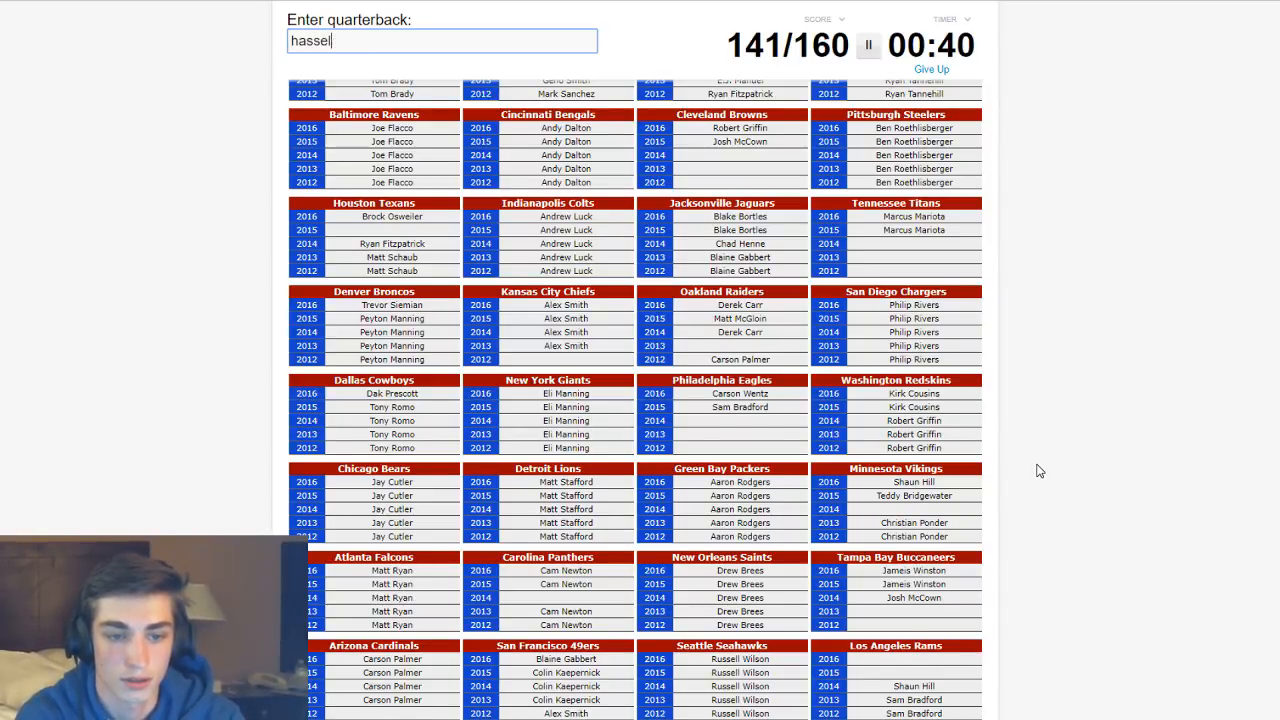
key("Enter")
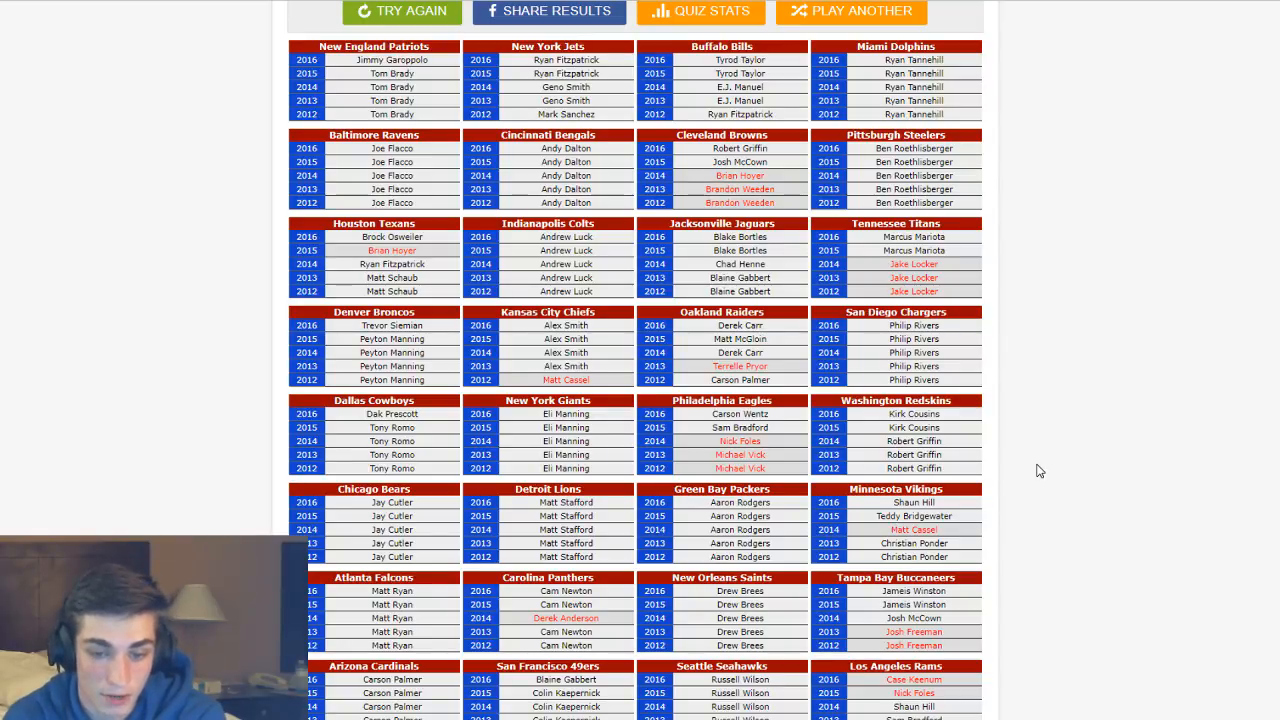
- Scroll through the revealed answers and the 141/160 (88%) results summary
scroll("down", 3)
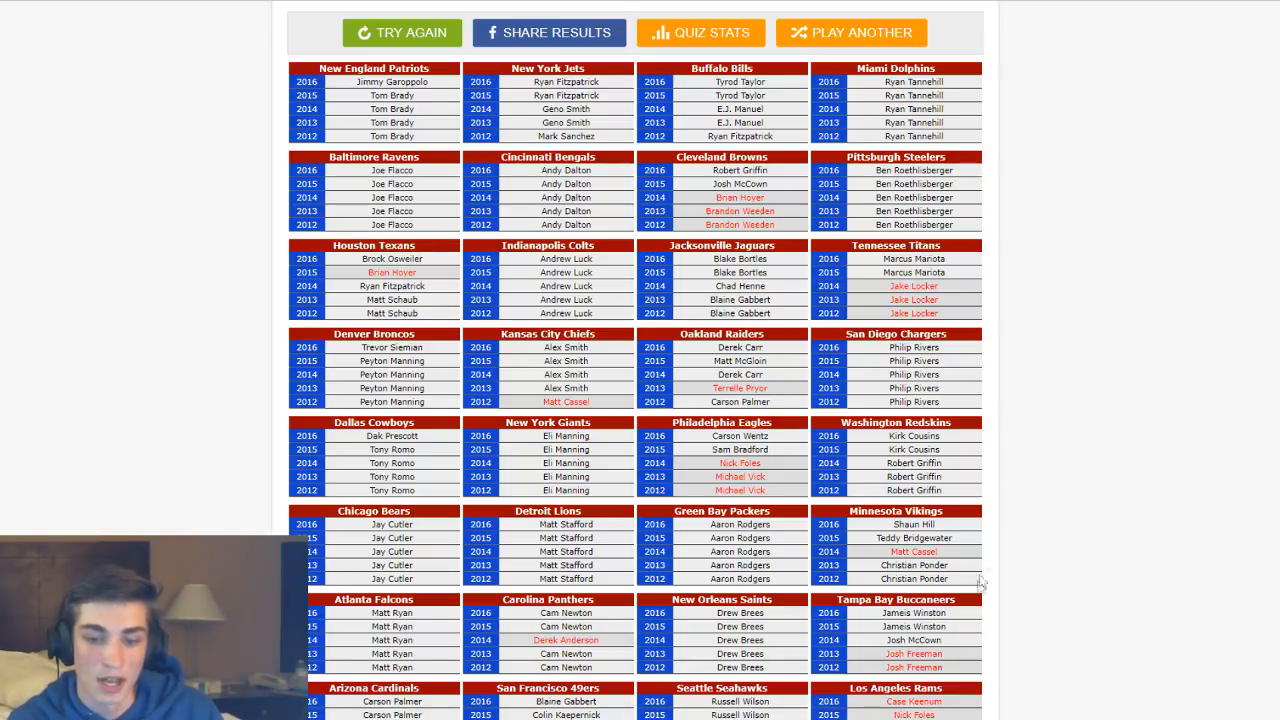
scroll("down", 3)
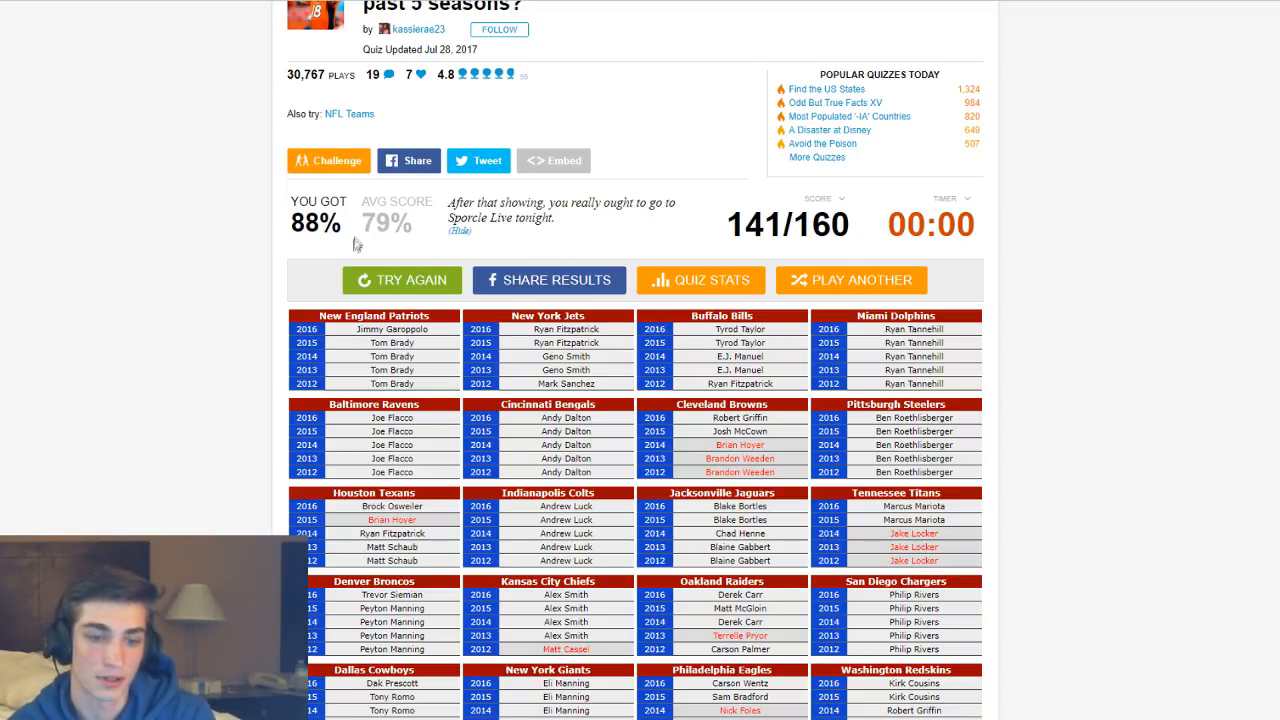
scroll("up", 3)
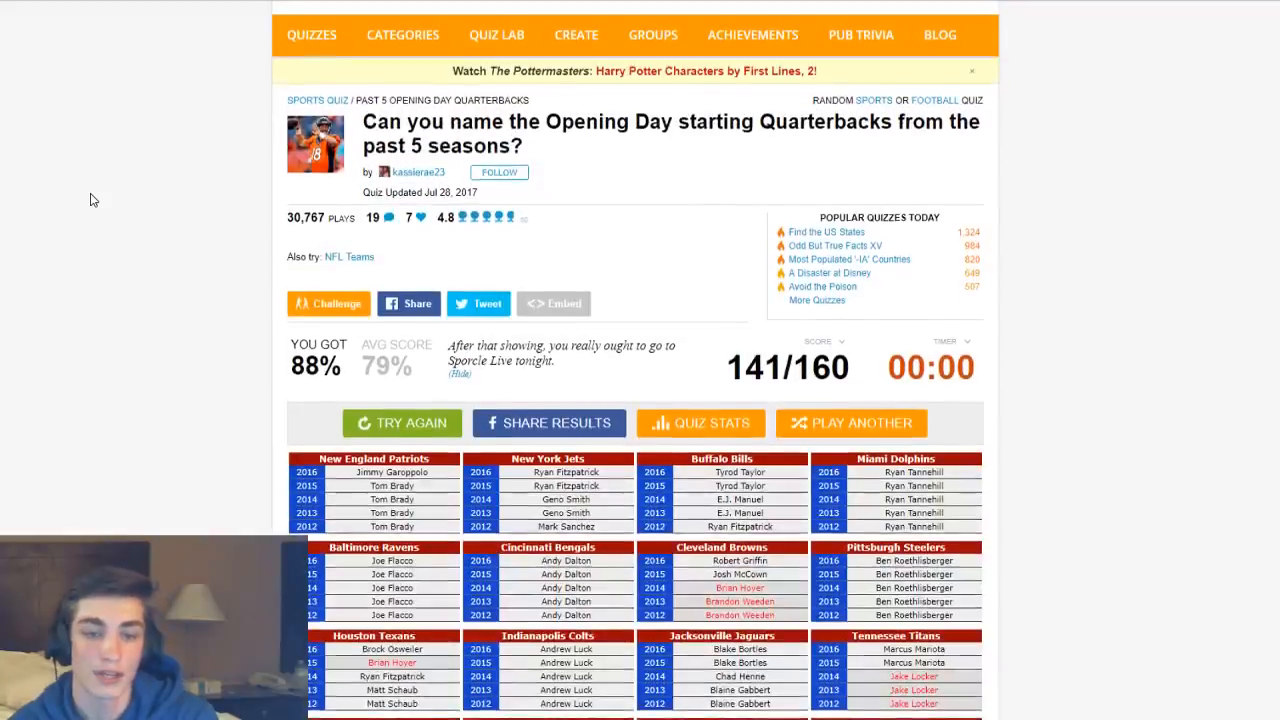
scroll("down", 3)
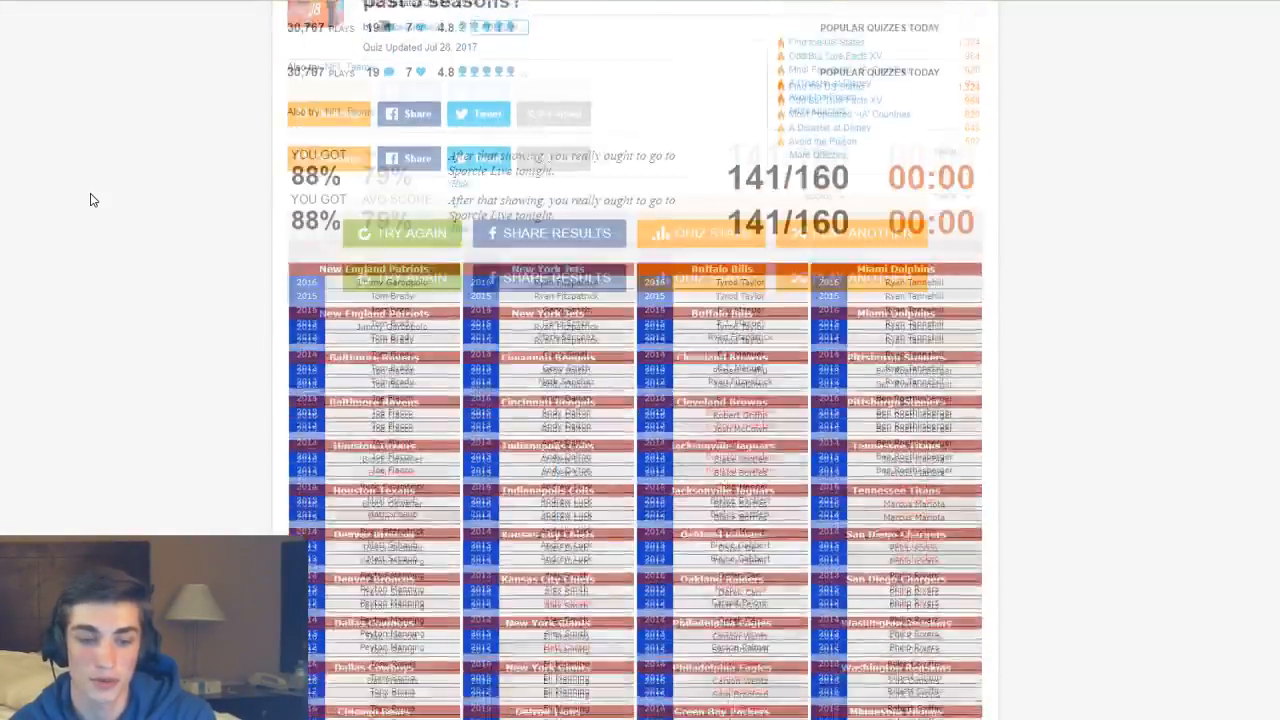
scroll("down", 3)
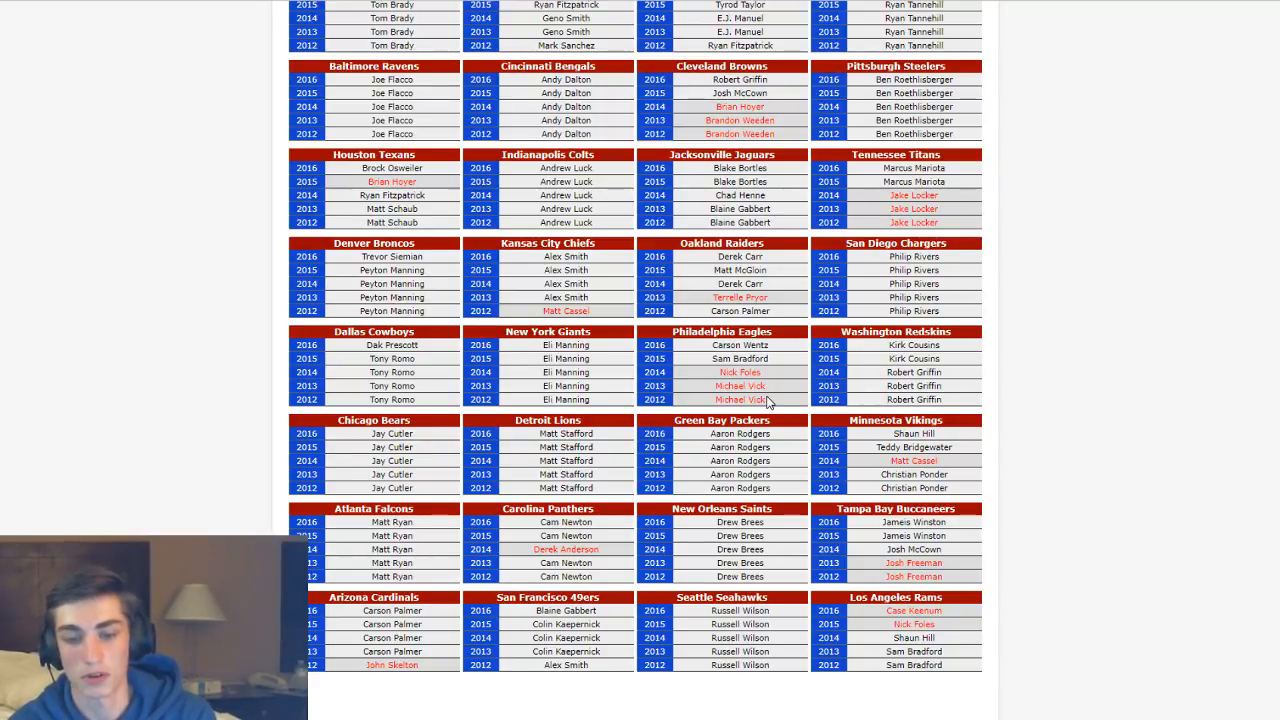
mouse_move(1133, 450)
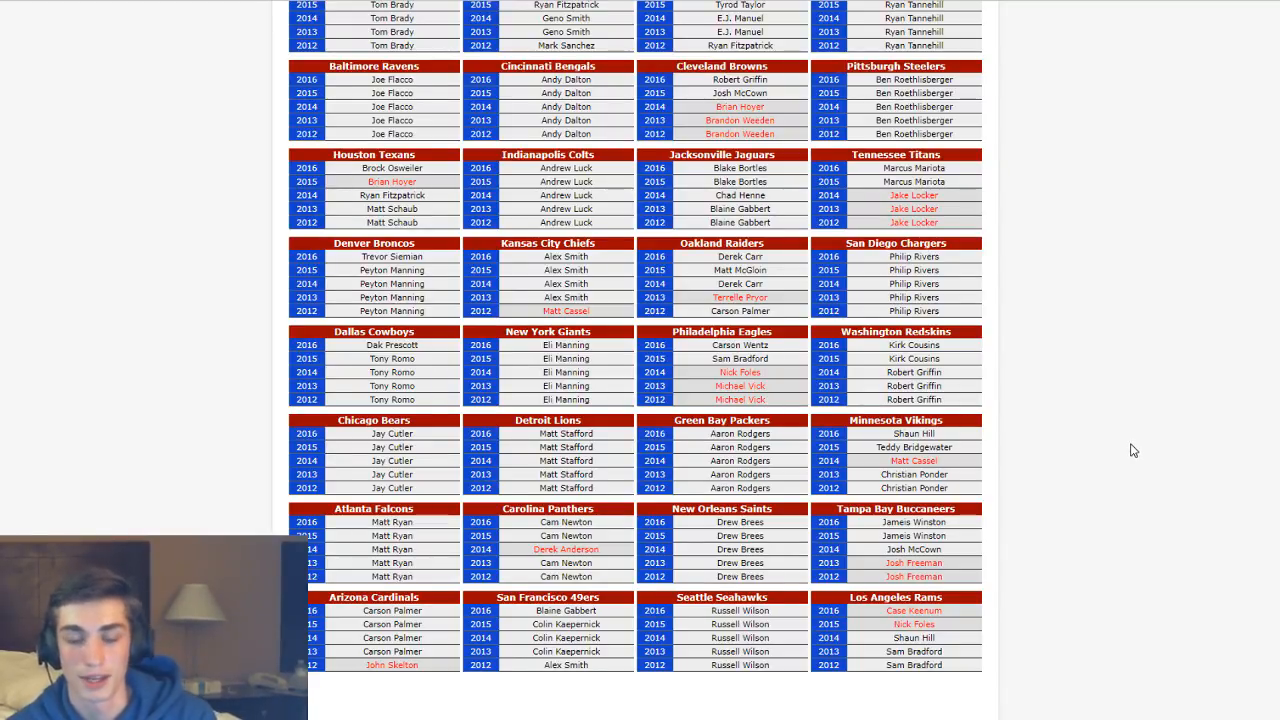